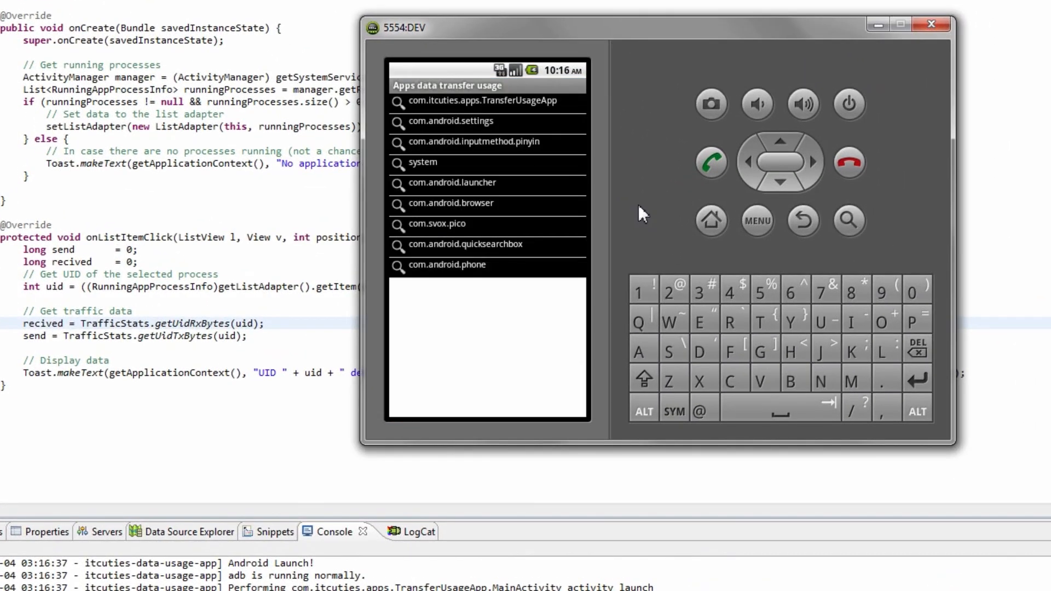
mouse_move(455, 218)
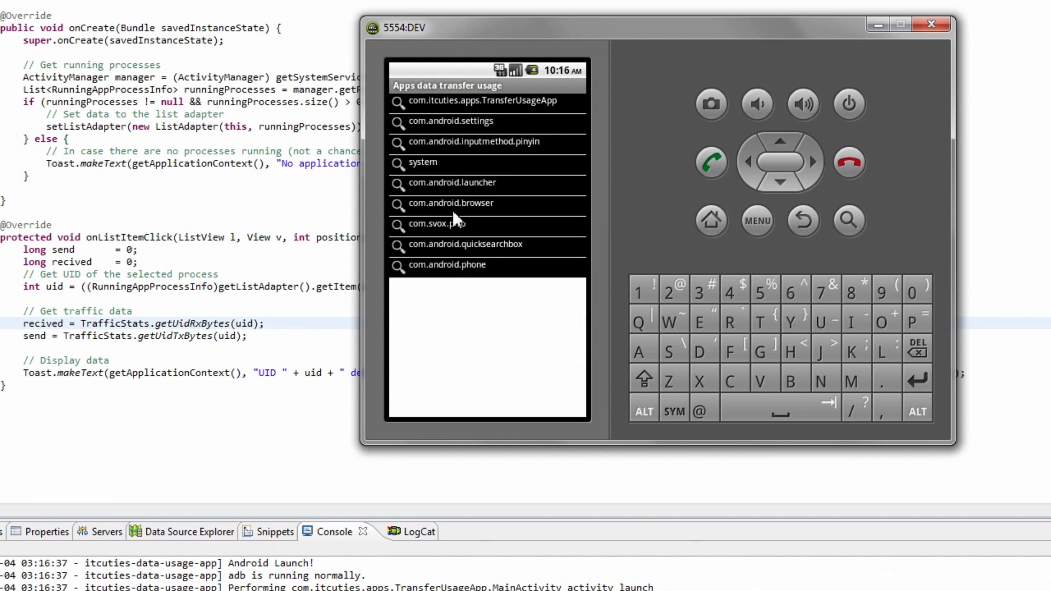
Show the traffic-stats Toast for com.android.browser, then for com.android.settings.
click(450, 204)
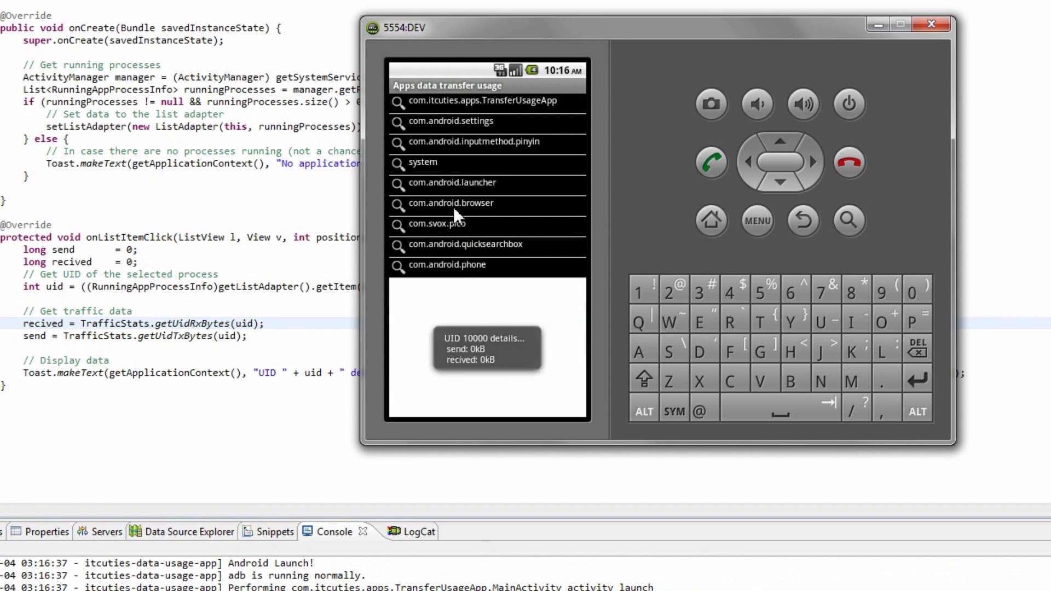
mouse_move(462, 127)
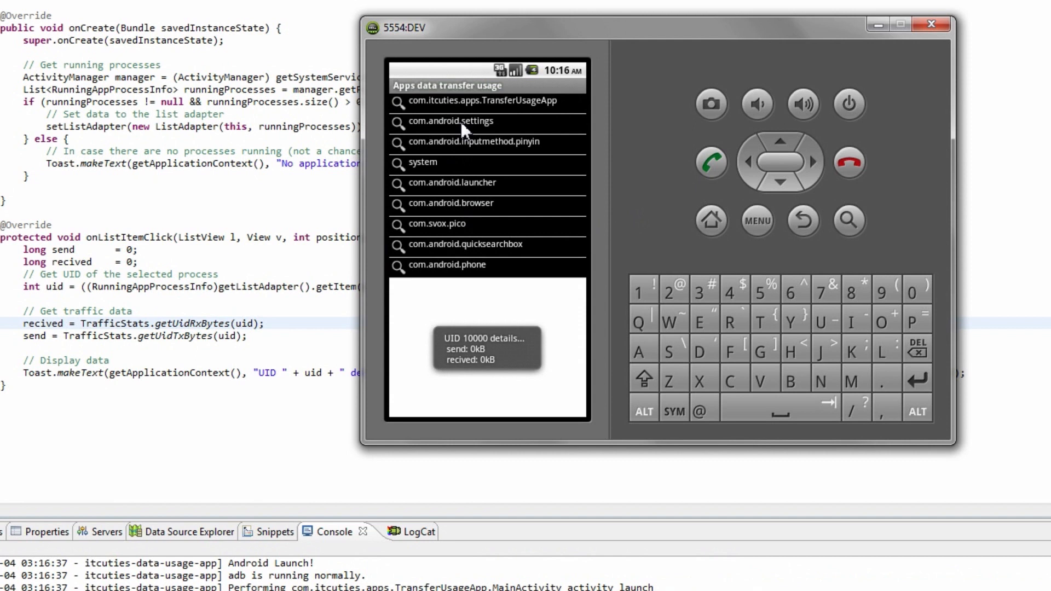
click(450, 122)
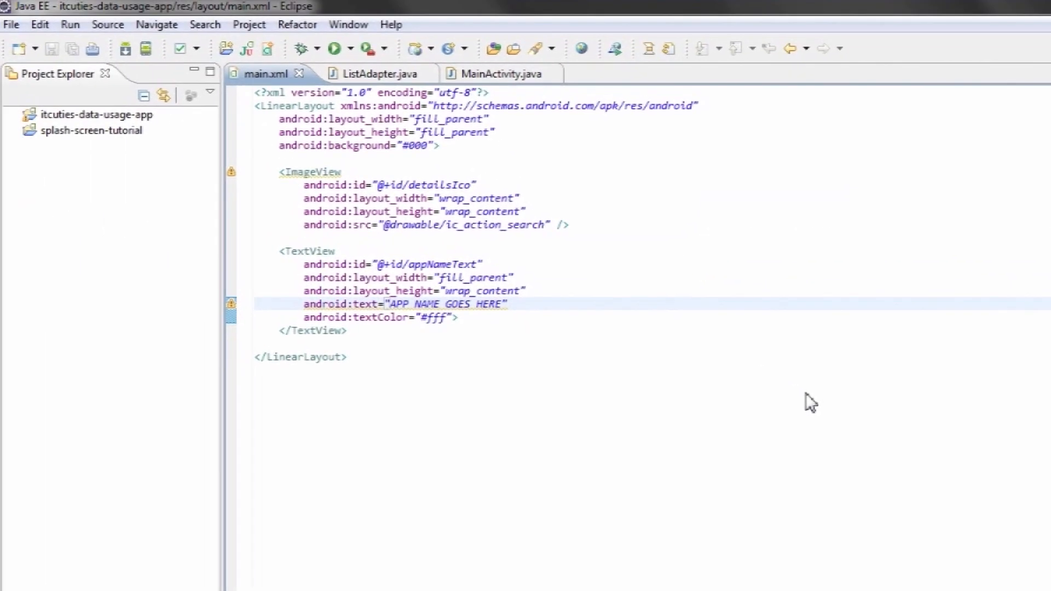
click(348, 356)
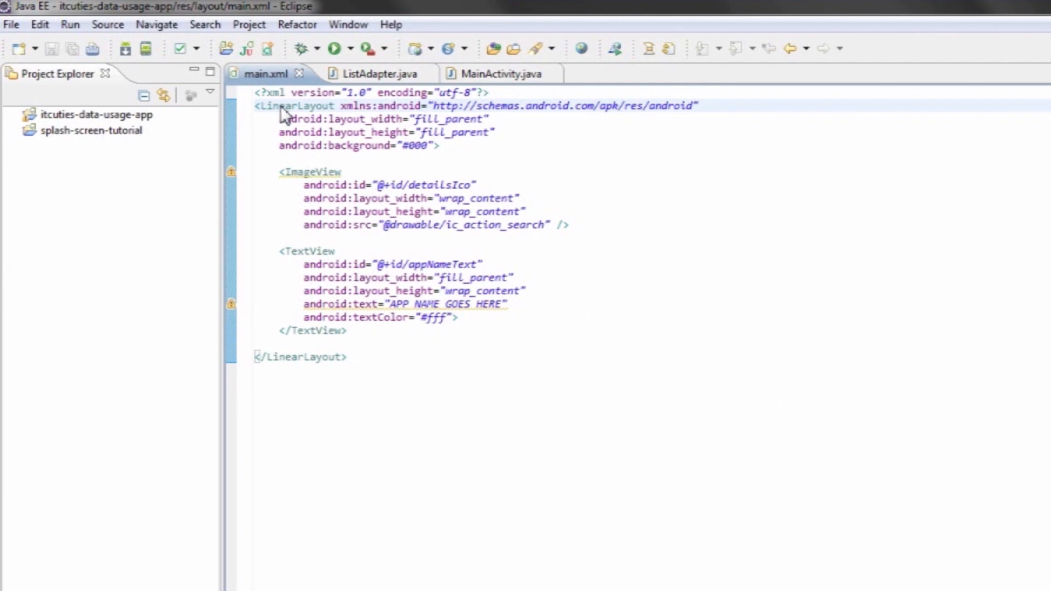
click(297, 172)
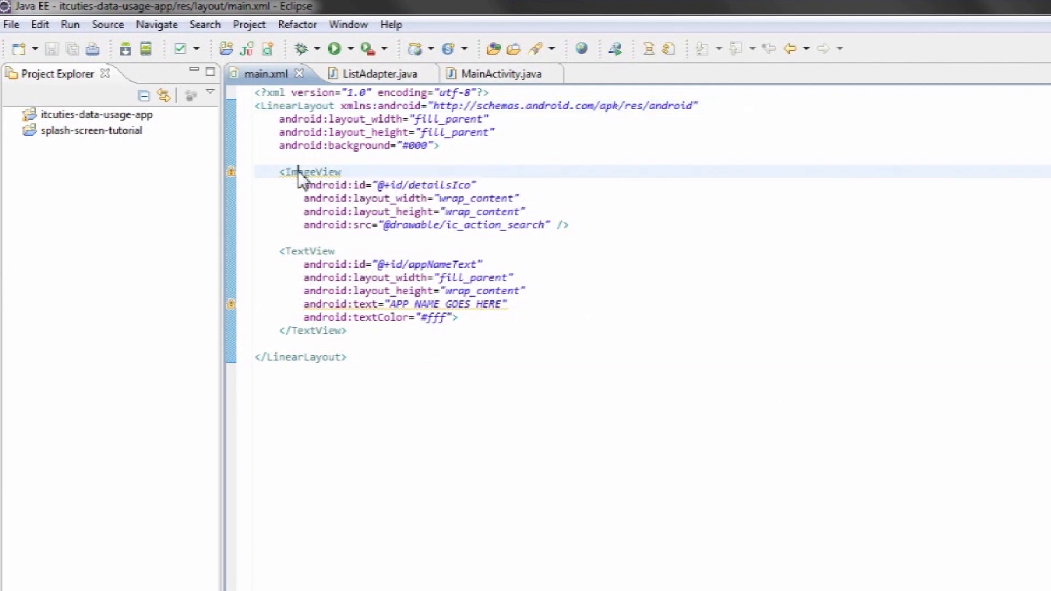
mouse_move(283, 224)
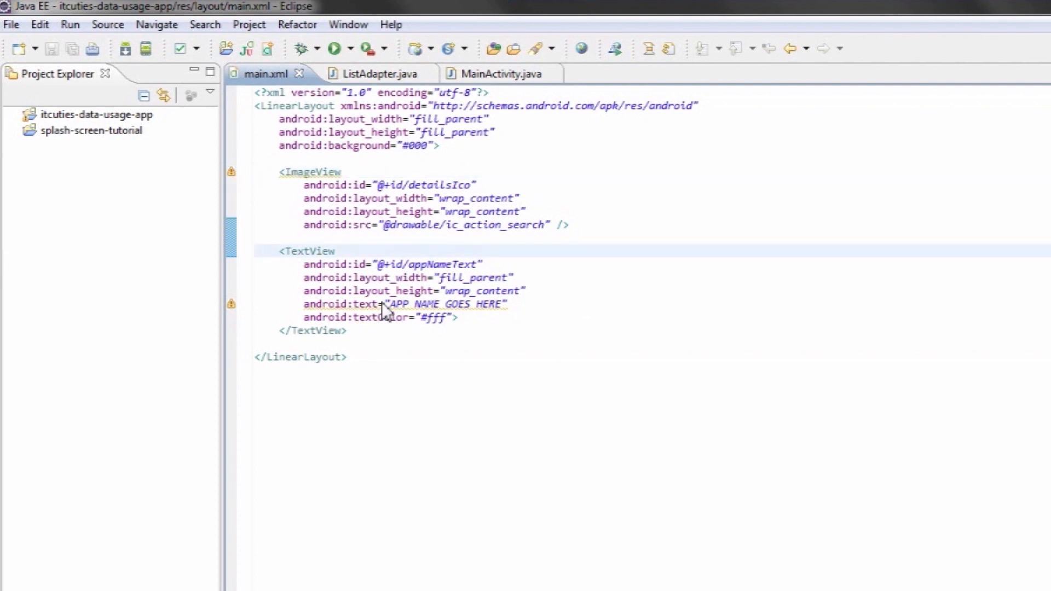
double_click(446, 303)
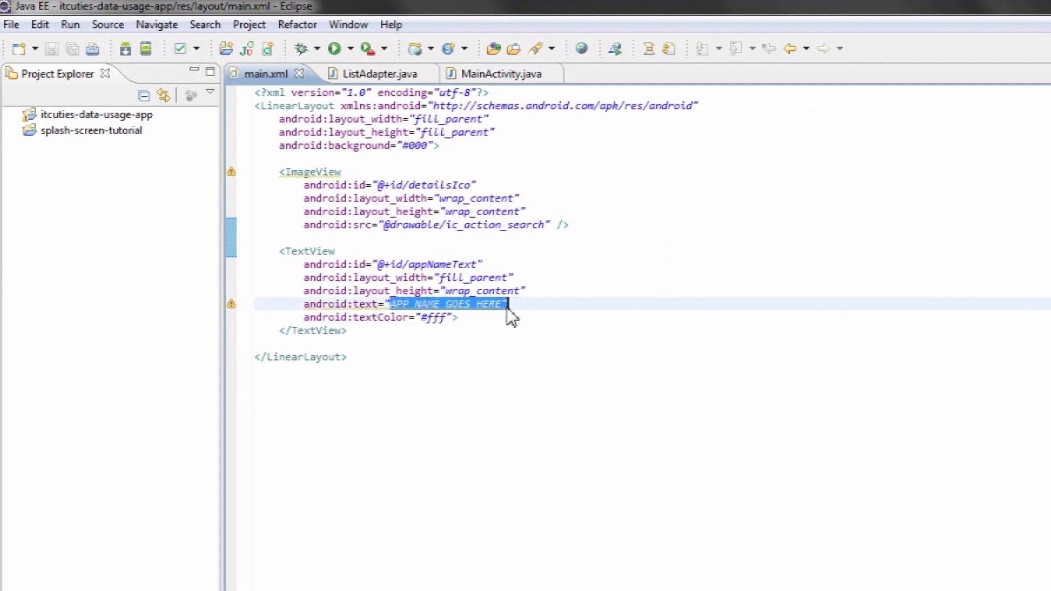
mouse_move(834, 306)
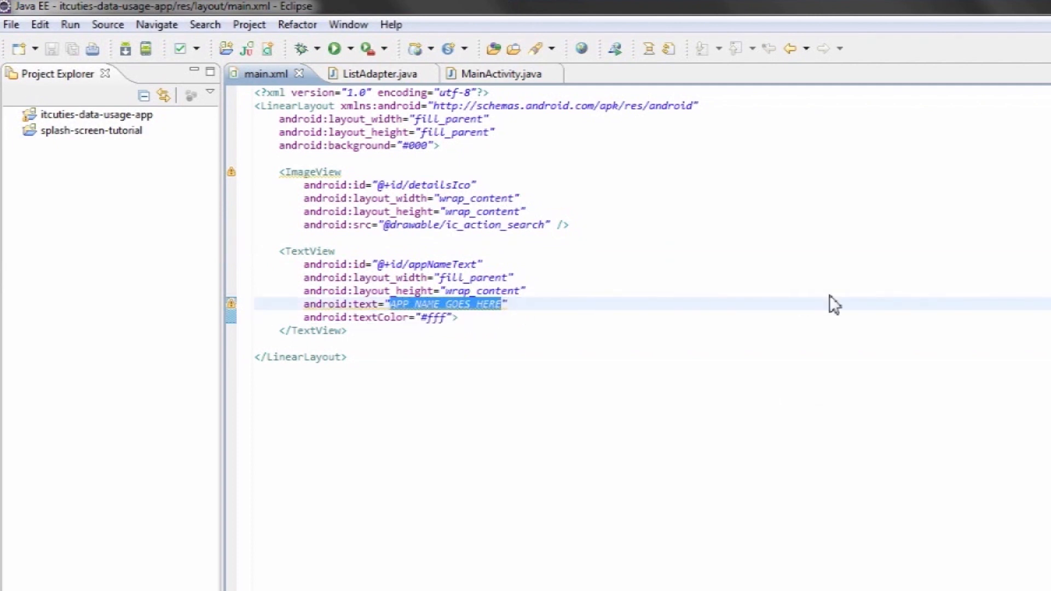
mouse_move(376, 73)
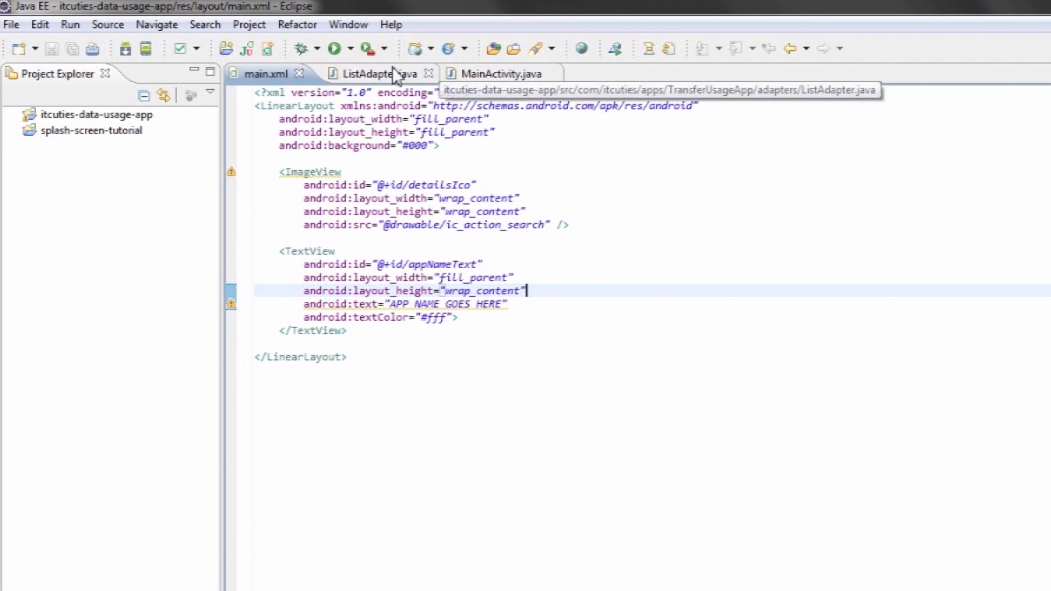
Highlight the values field, the ListAdapter constructor and the getView method in ListAdapter.java.
click(372, 74)
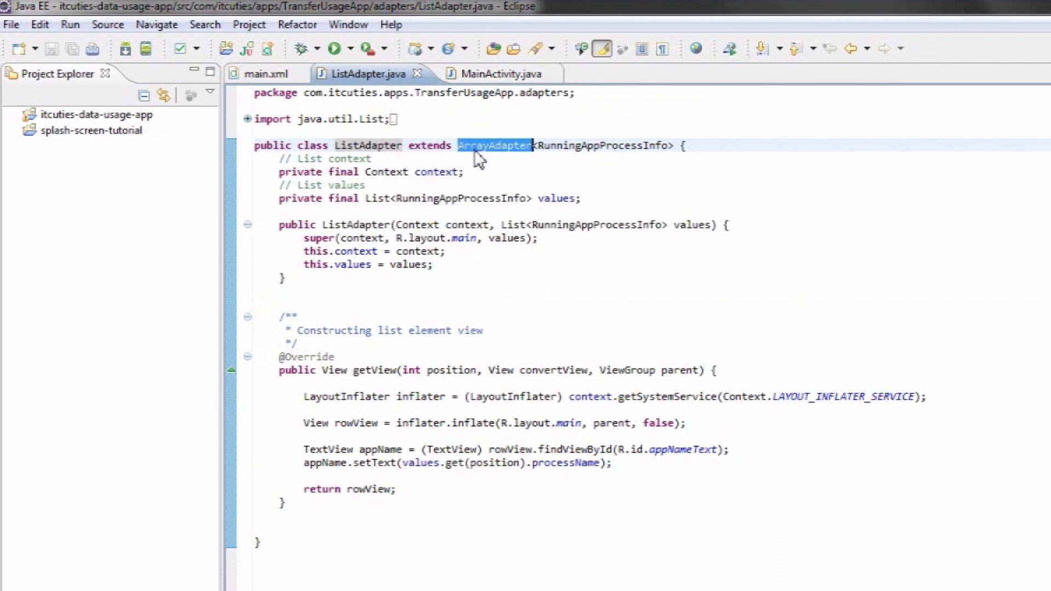
mouse_move(495, 145)
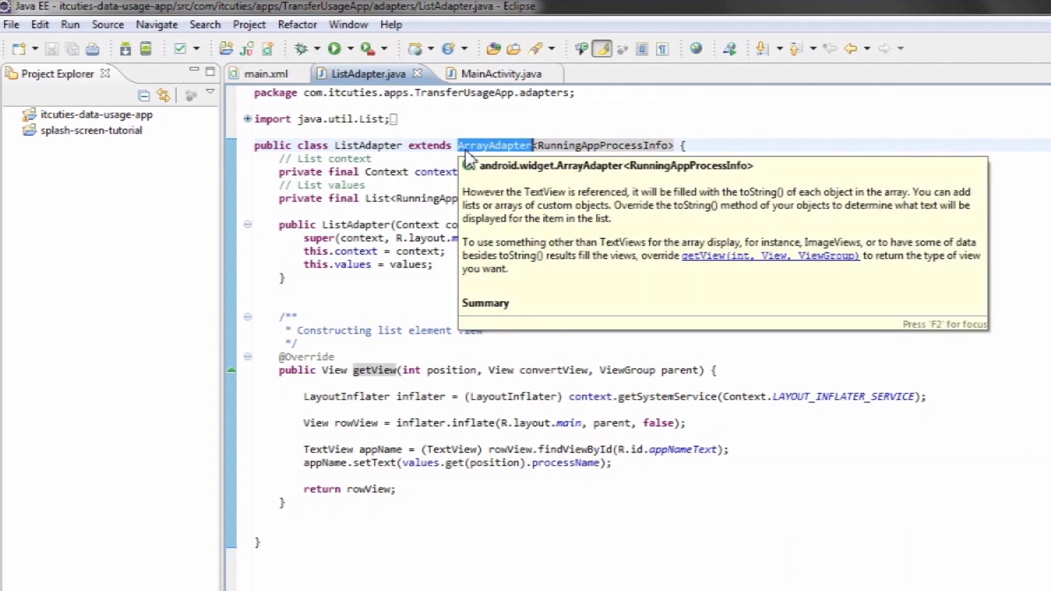
mouse_move(701, 153)
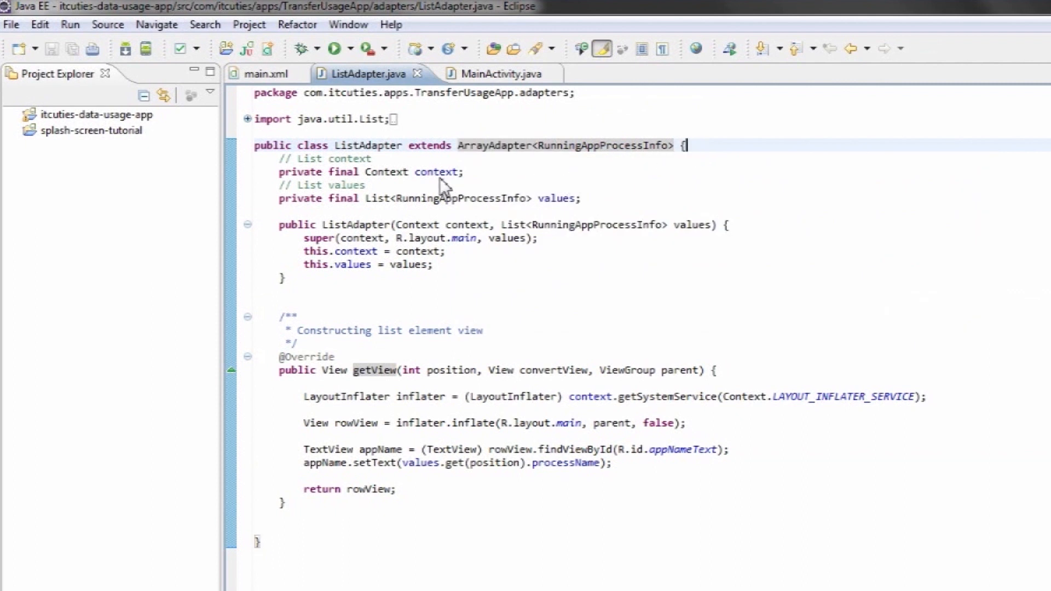
mouse_move(437, 172)
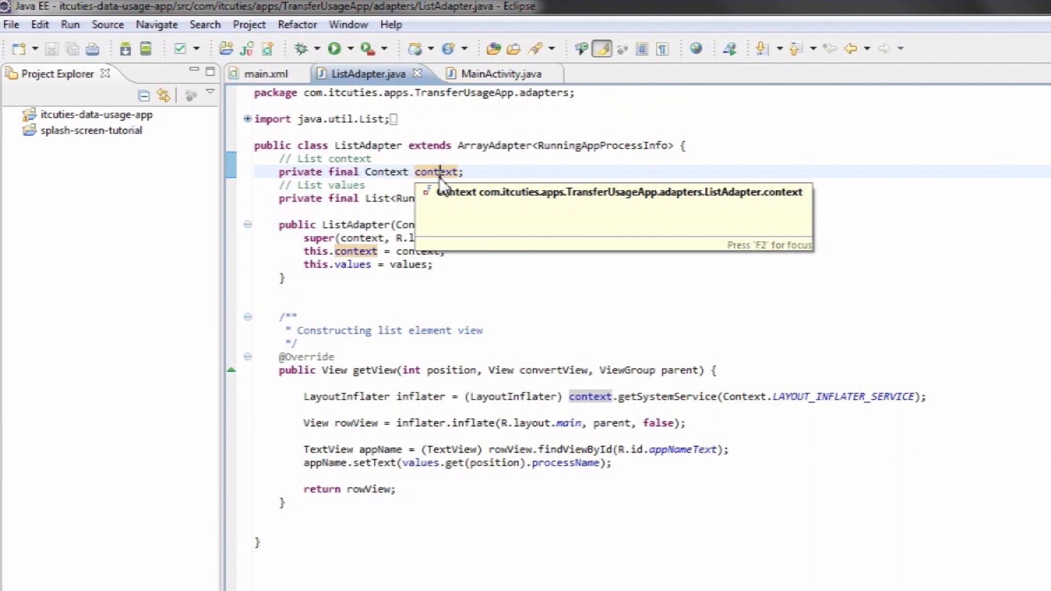
mouse_move(573, 219)
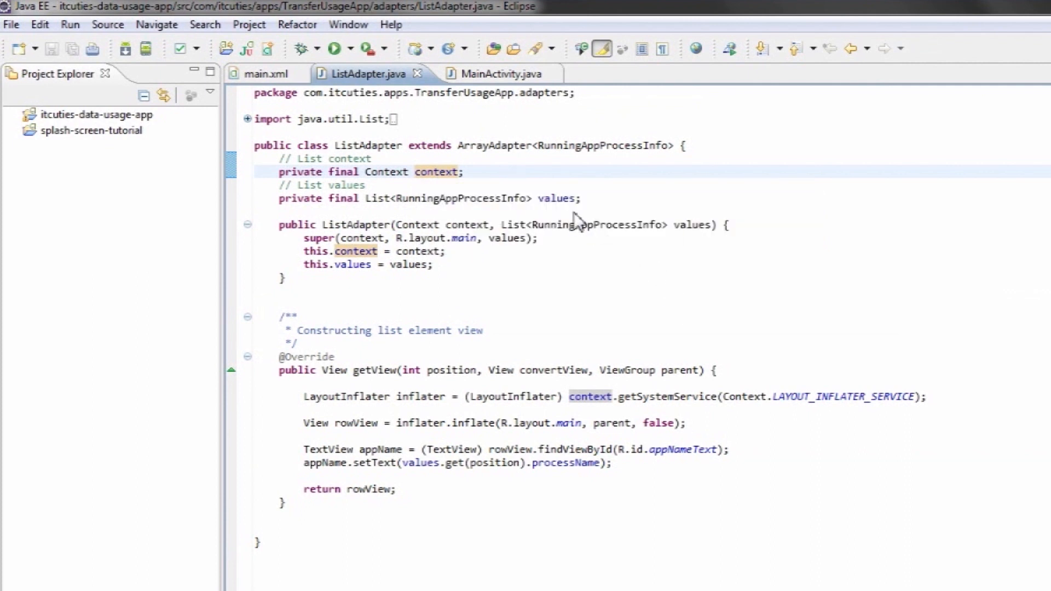
double_click(556, 198)
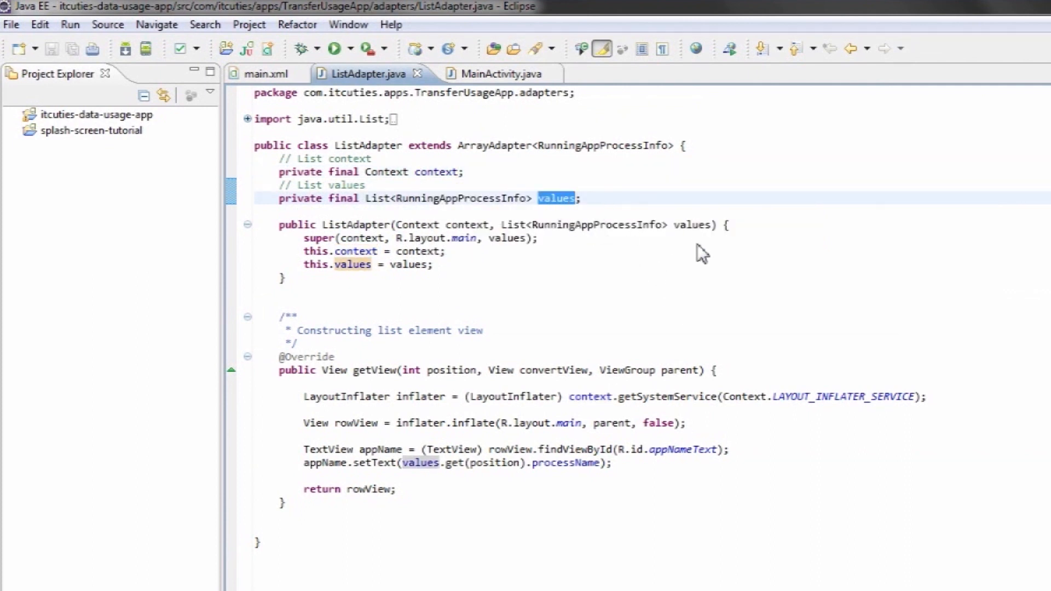
mouse_move(575, 233)
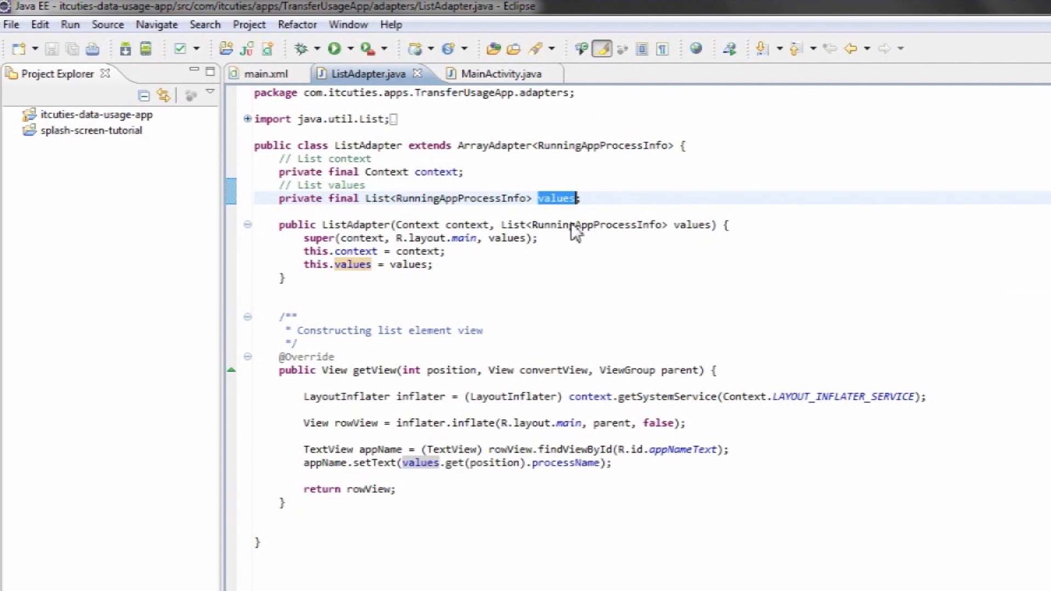
double_click(356, 225)
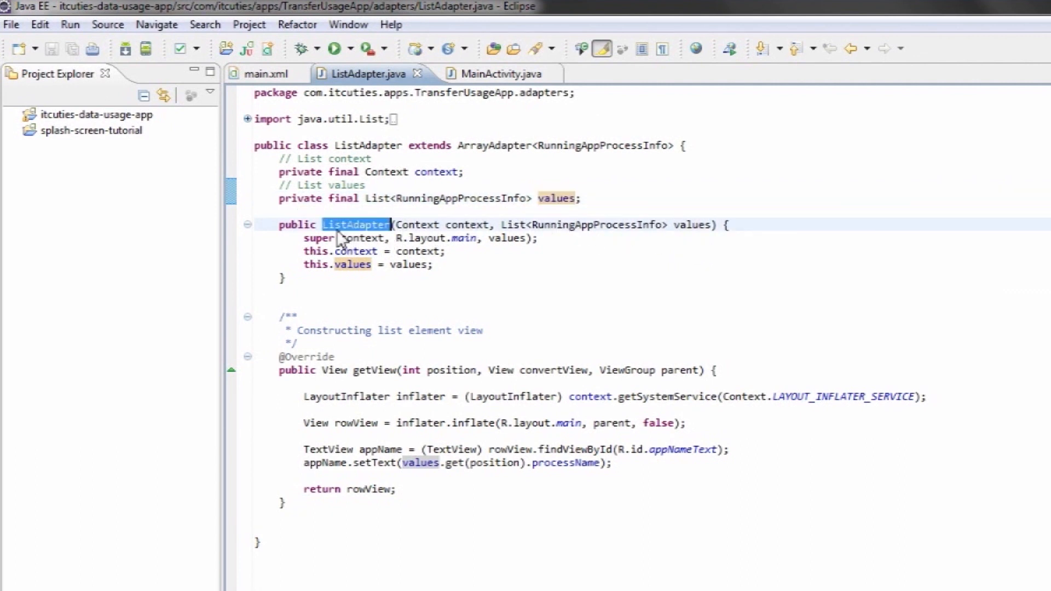
mouse_move(486, 231)
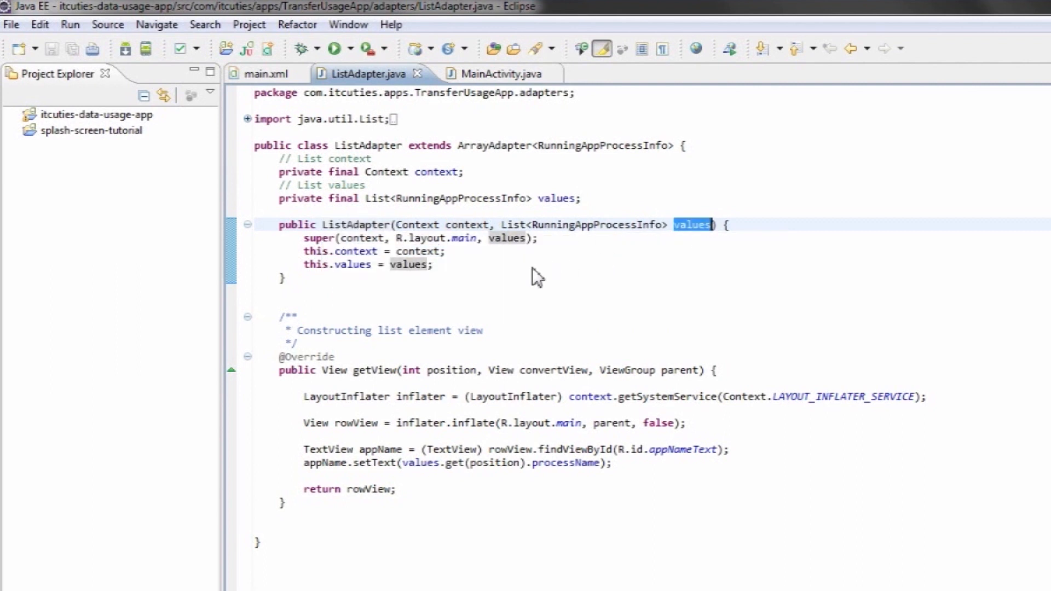
mouse_move(372, 379)
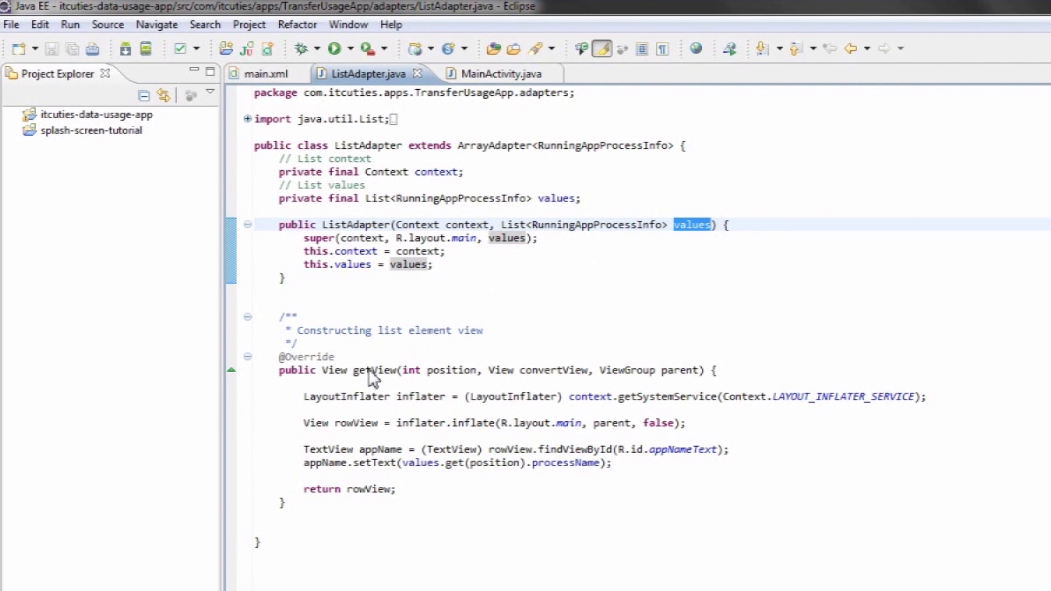
double_click(374, 370)
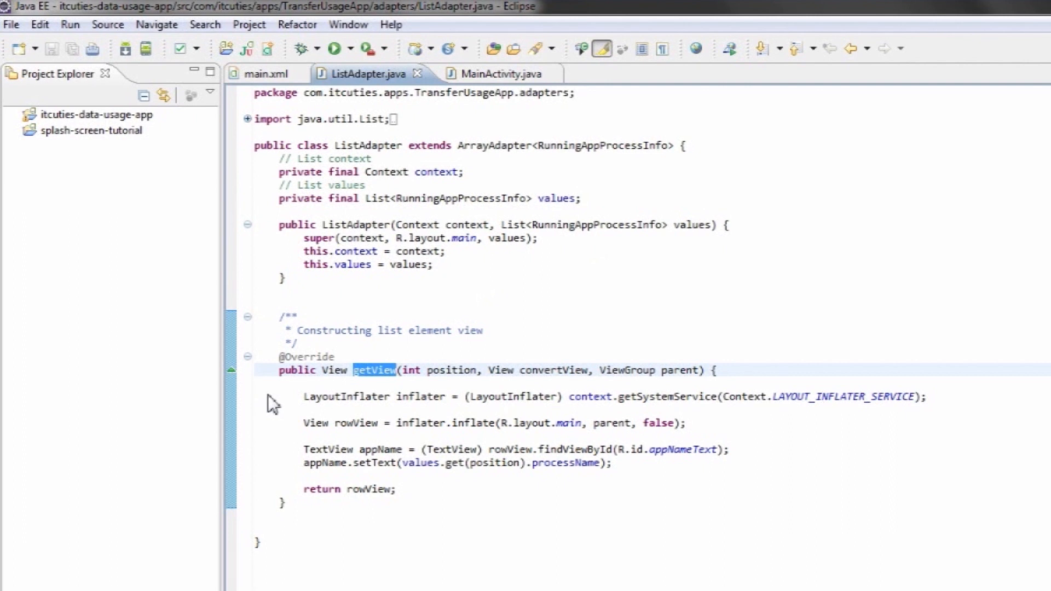
click(305, 397)
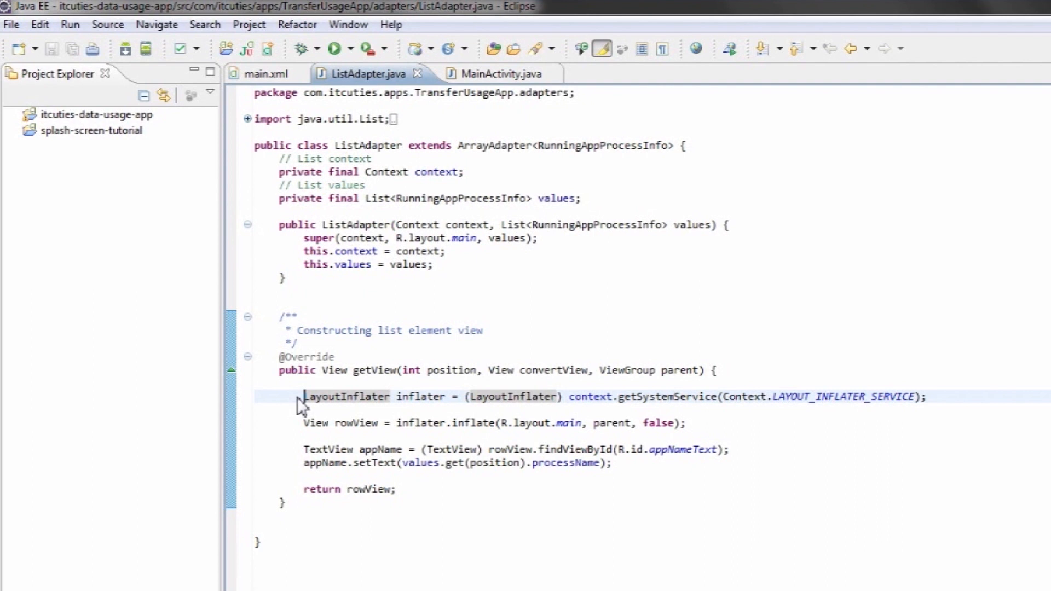
mouse_move(309, 434)
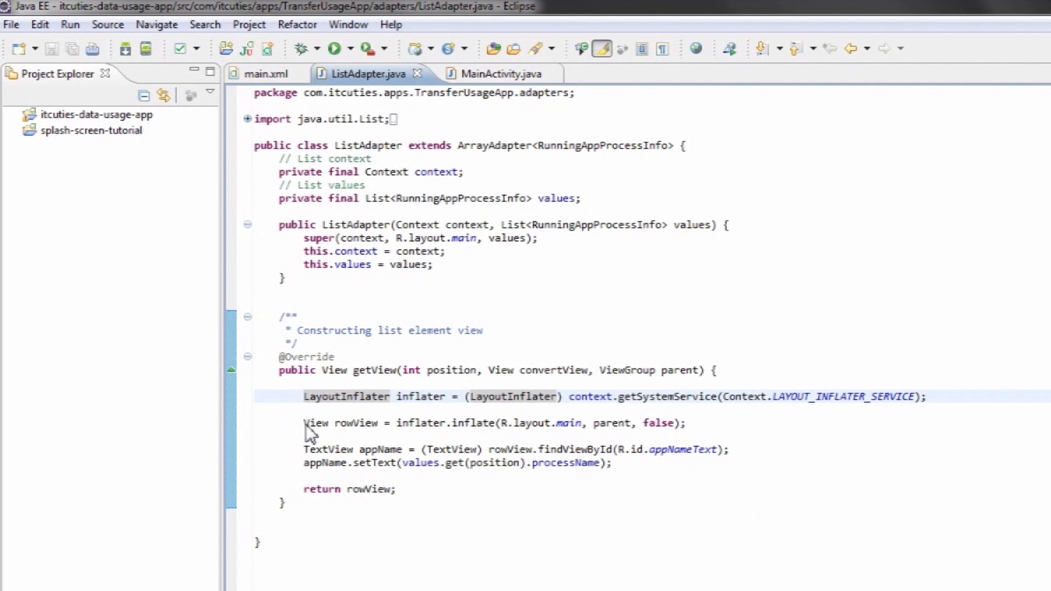
click(305, 423)
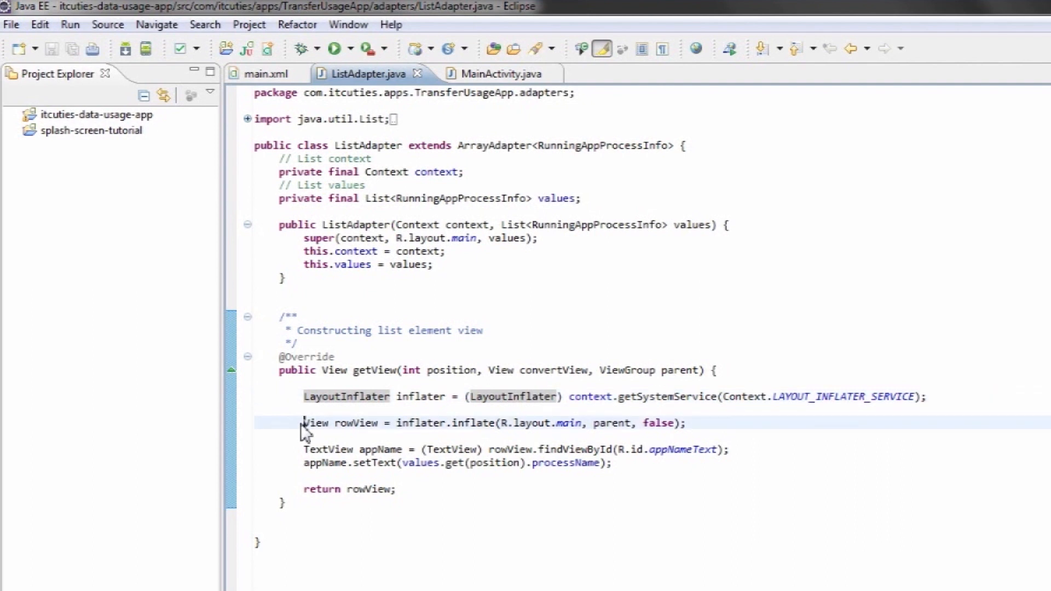
double_click(316, 422)
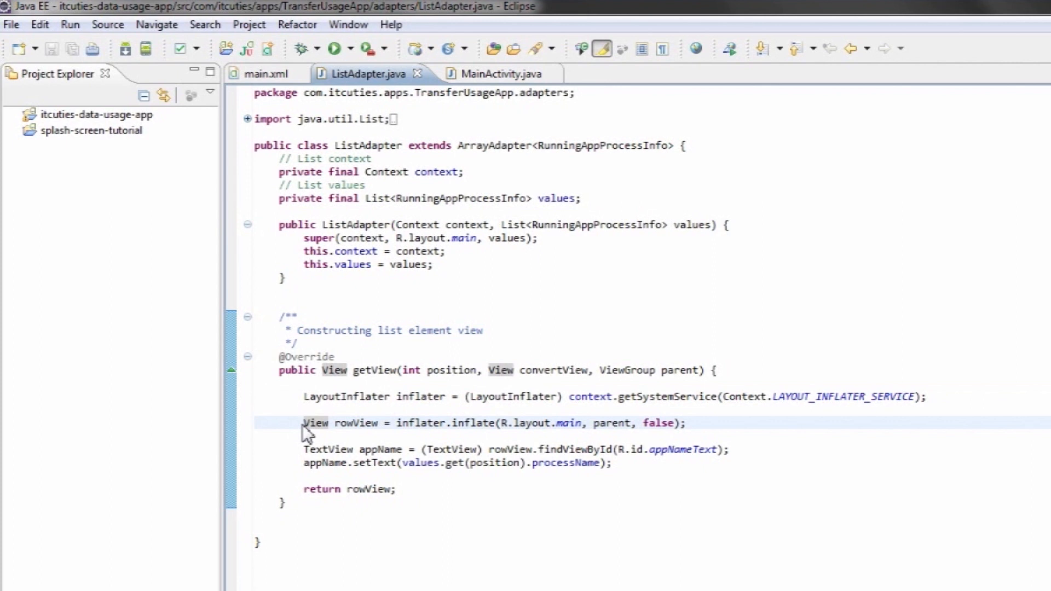
mouse_move(568, 429)
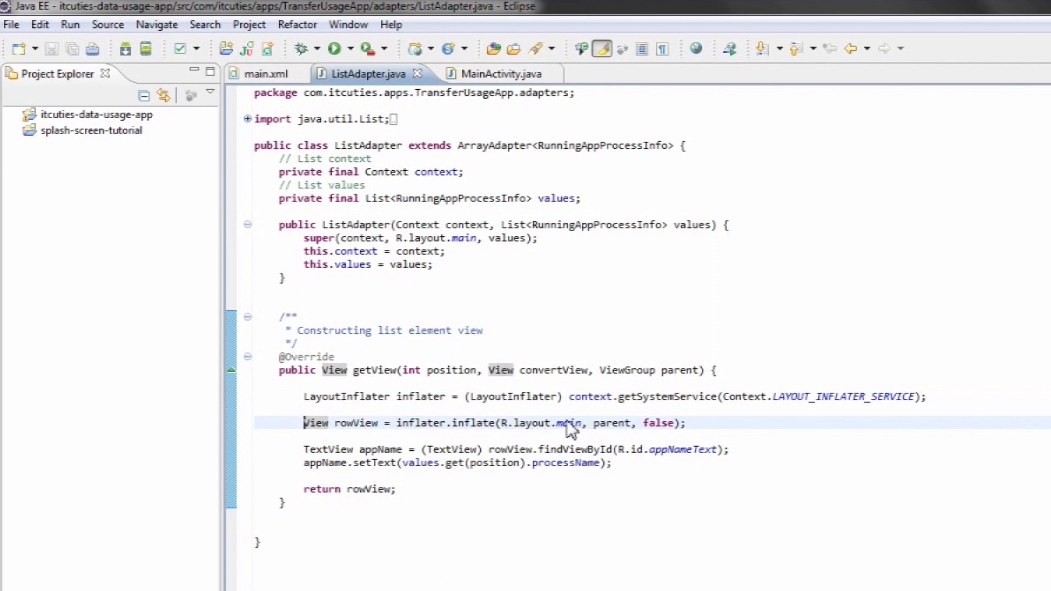
double_click(568, 423)
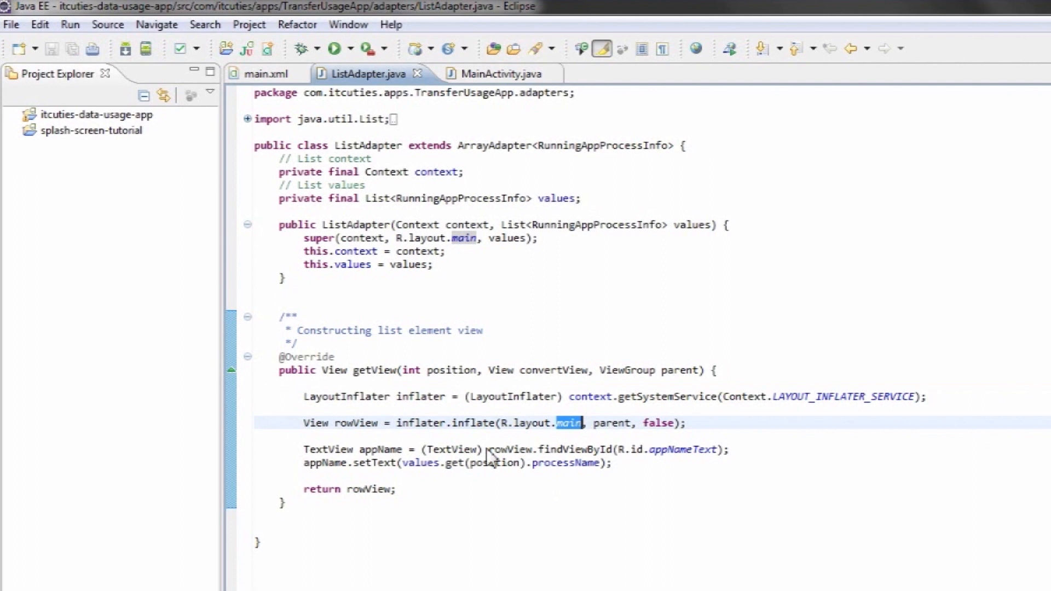
mouse_move(297, 469)
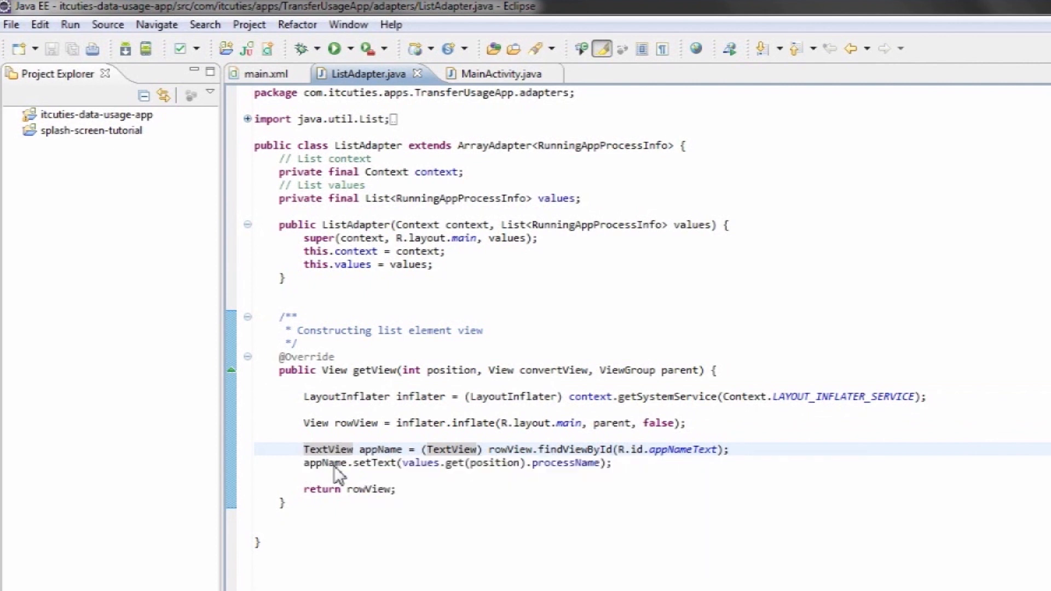
double_click(373, 462)
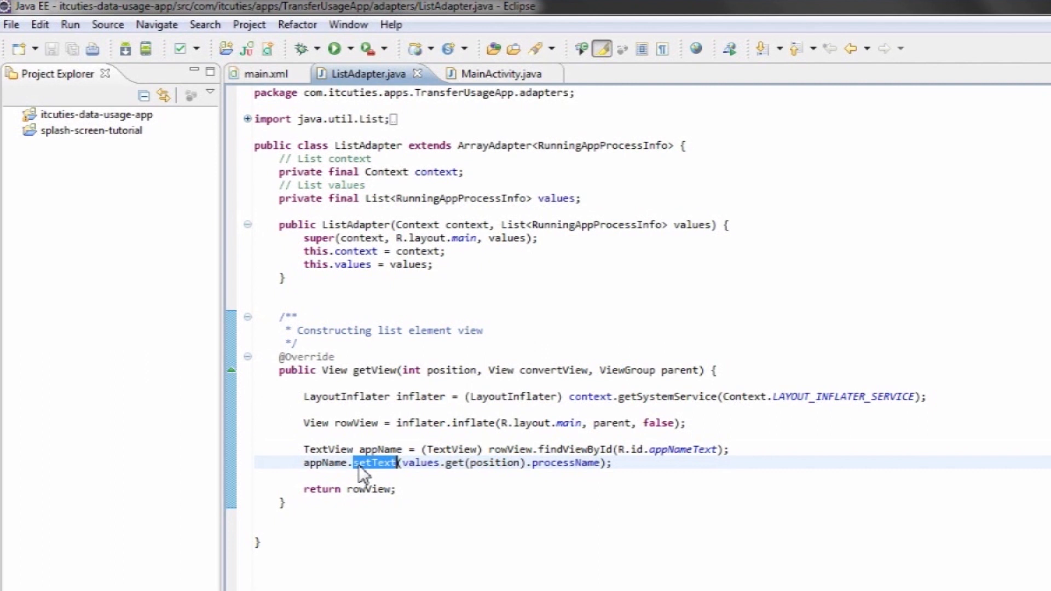
mouse_move(416, 467)
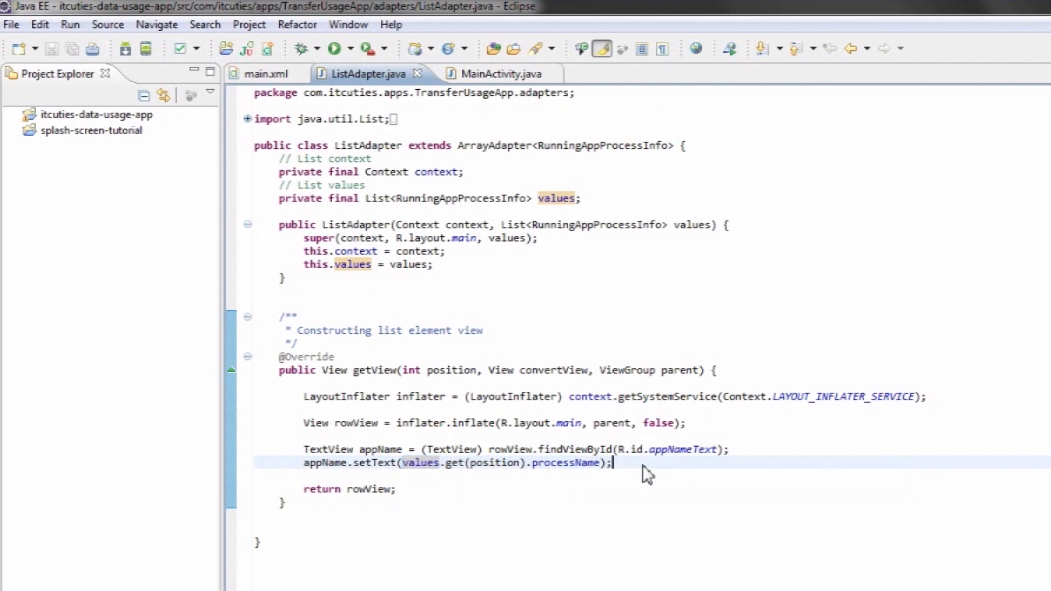
double_click(565, 463)
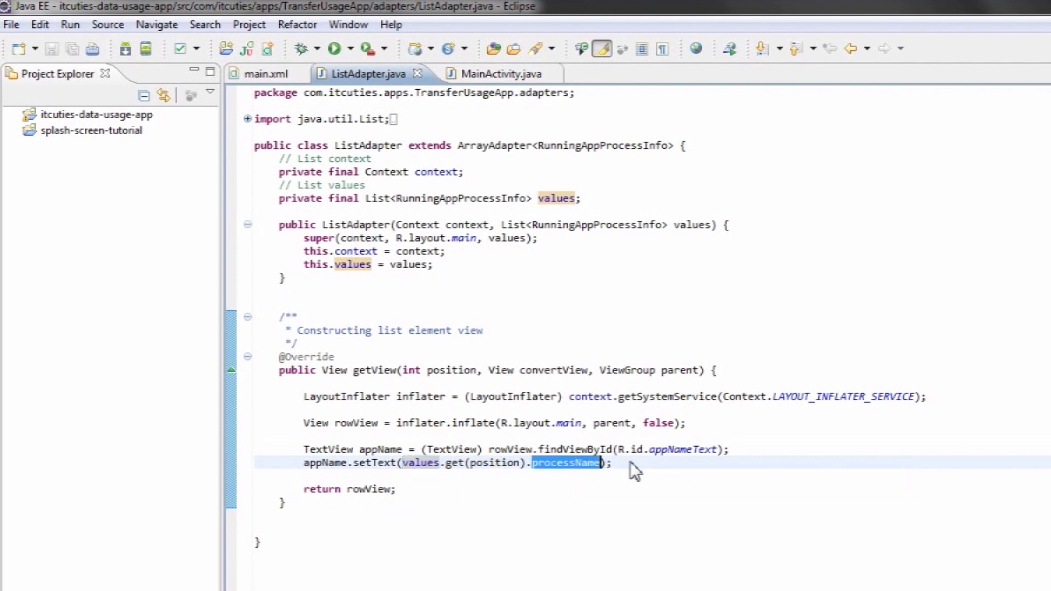
click(610, 462)
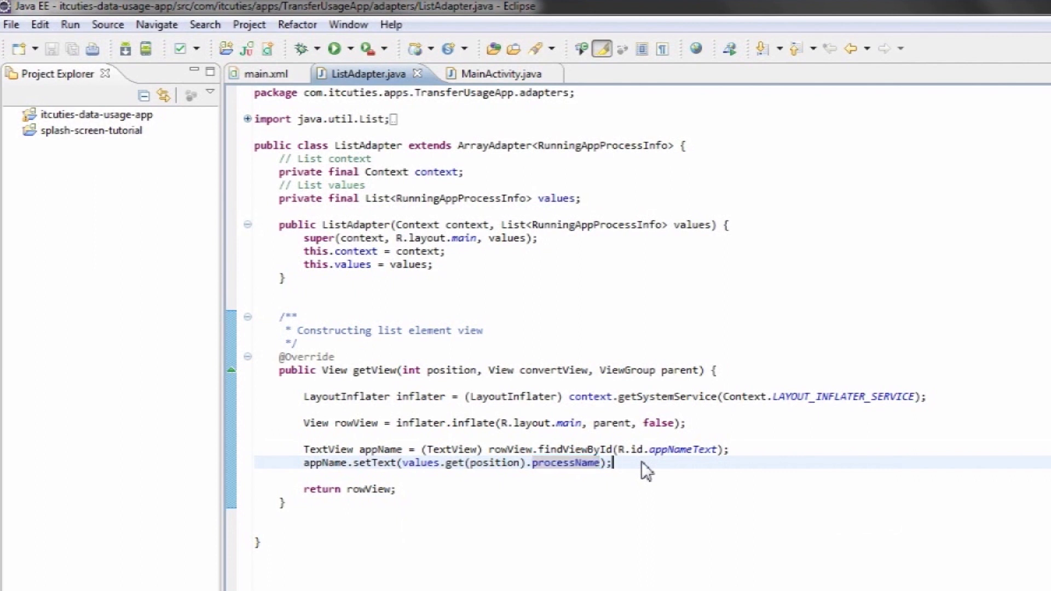
mouse_move(375, 493)
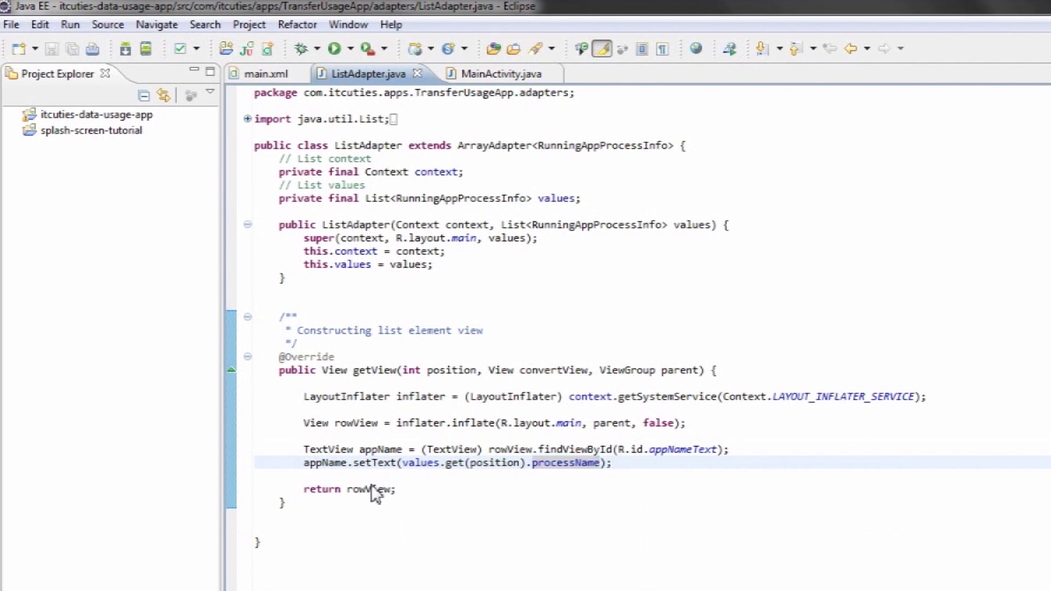
double_click(368, 489)
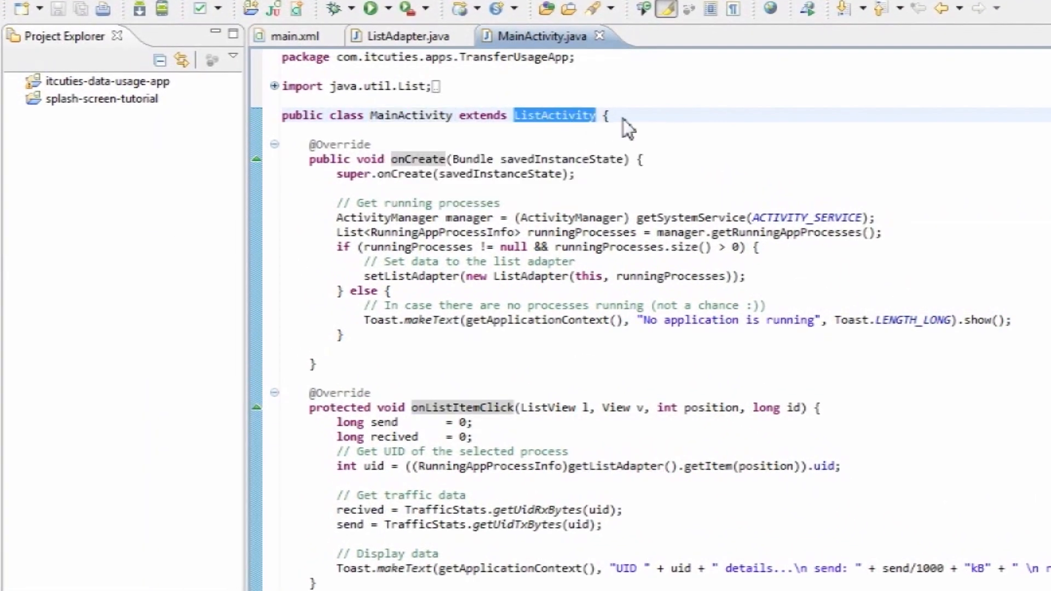
mouse_move(615, 130)
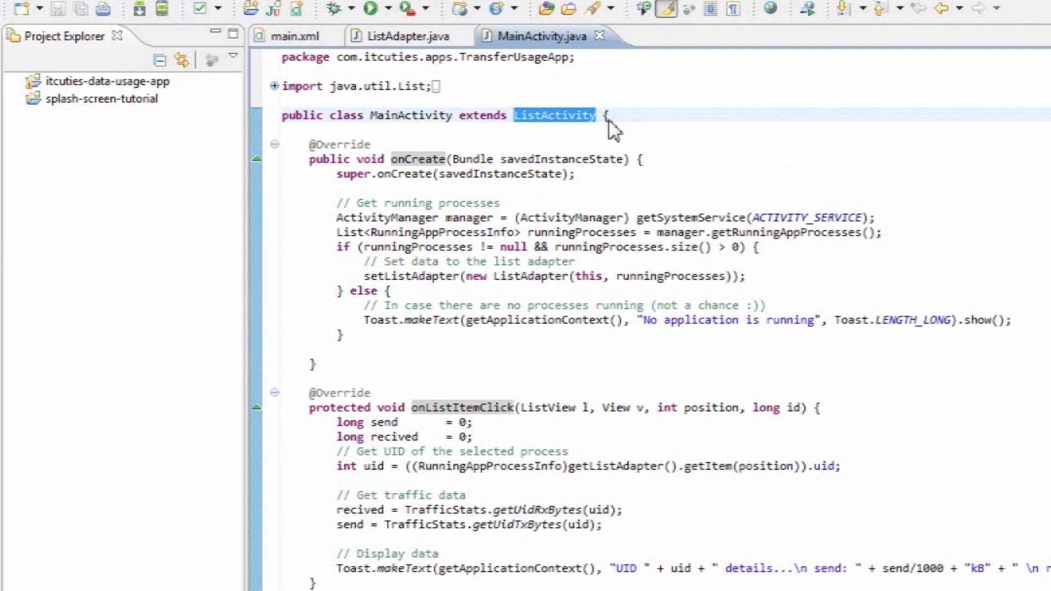
Highlight the ActivityManager type in MainActivity's onCreate.
double_click(417, 158)
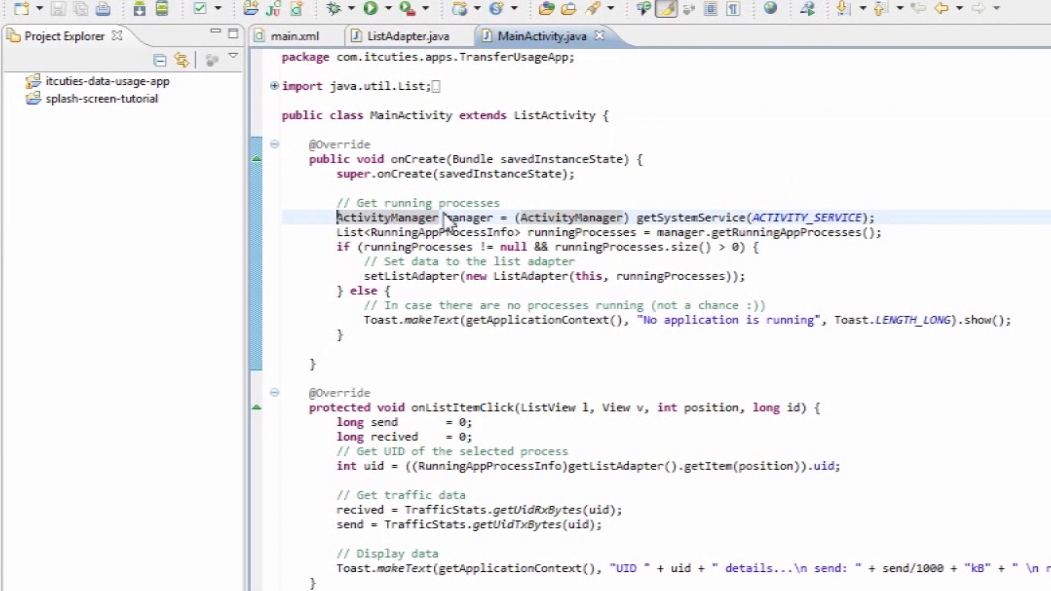
mouse_move(603, 228)
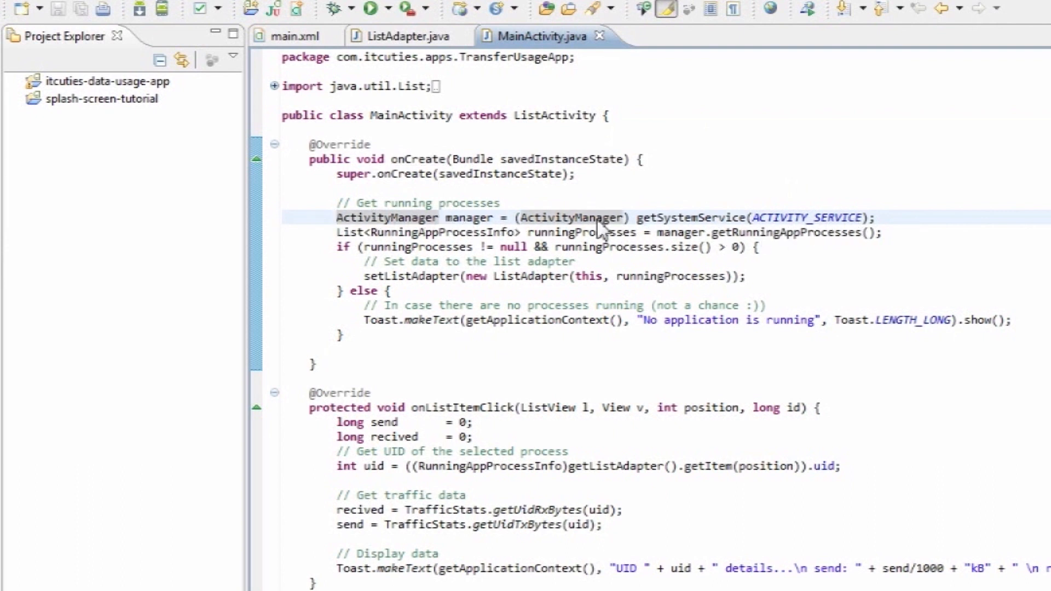
mouse_move(875, 241)
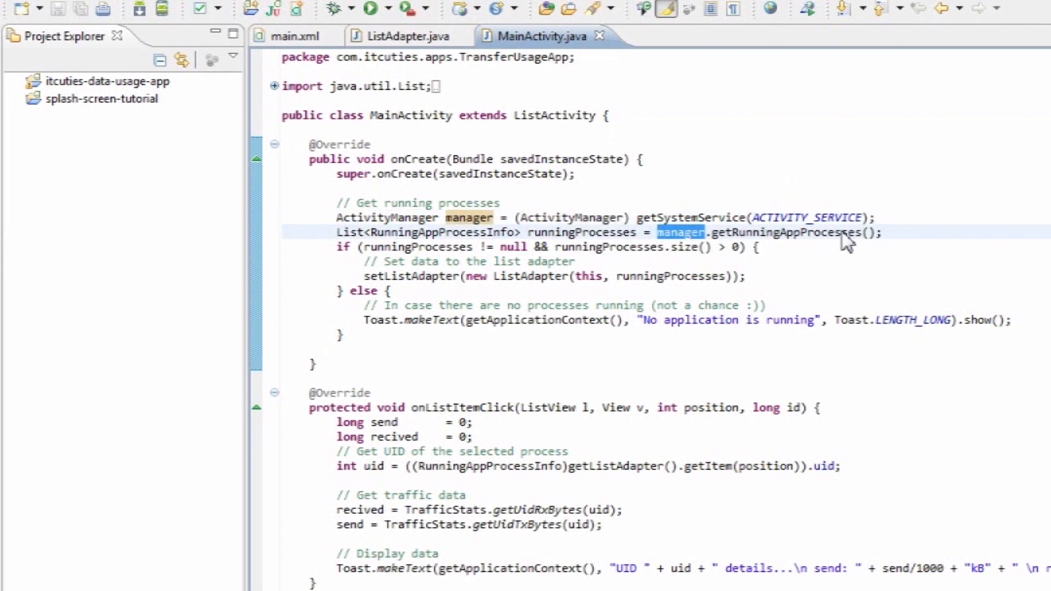
mouse_move(802, 246)
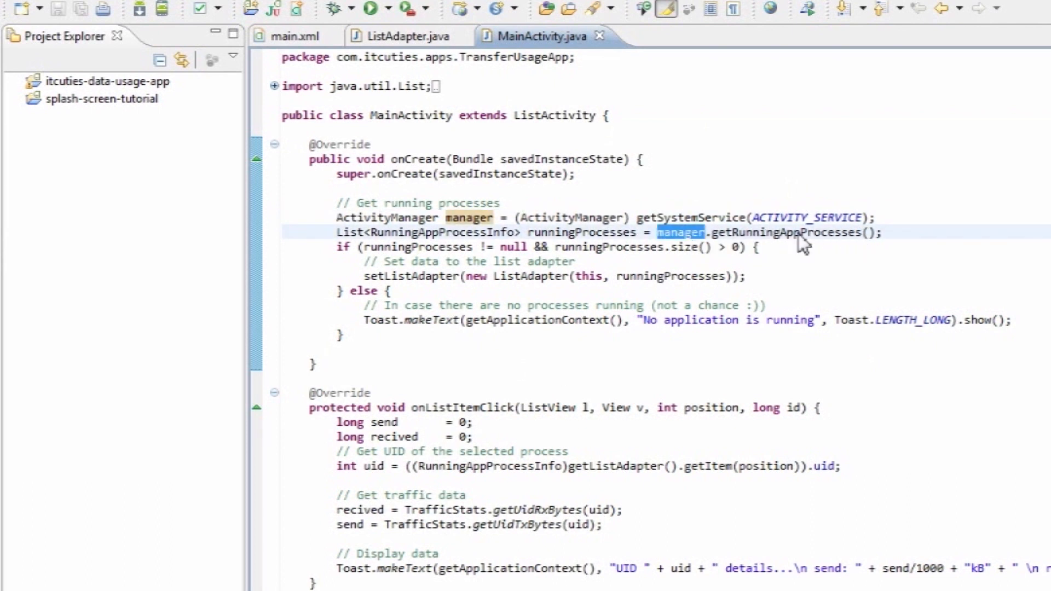
mouse_move(354, 249)
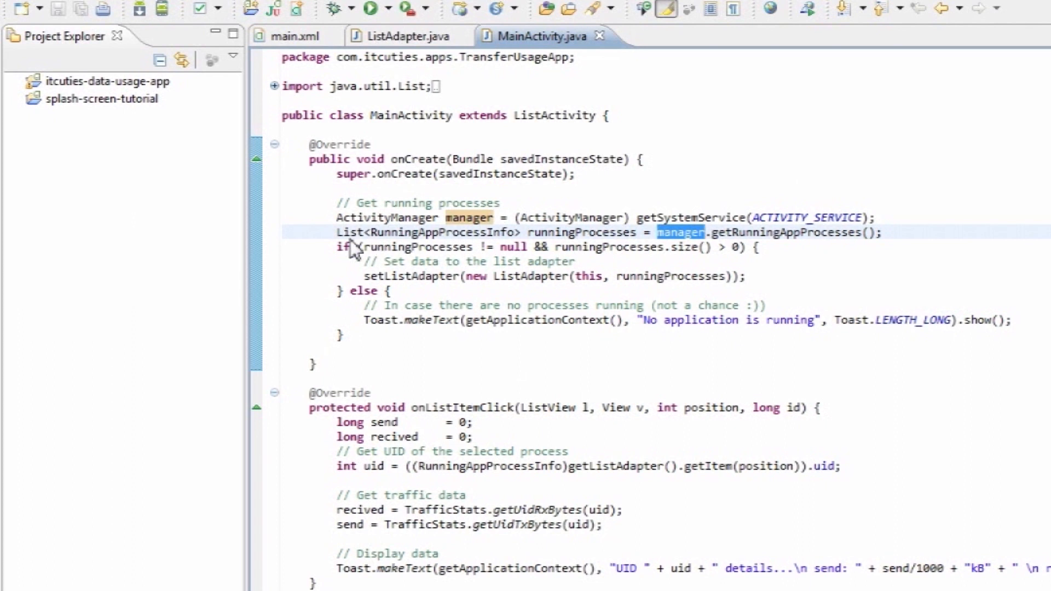
mouse_move(572, 246)
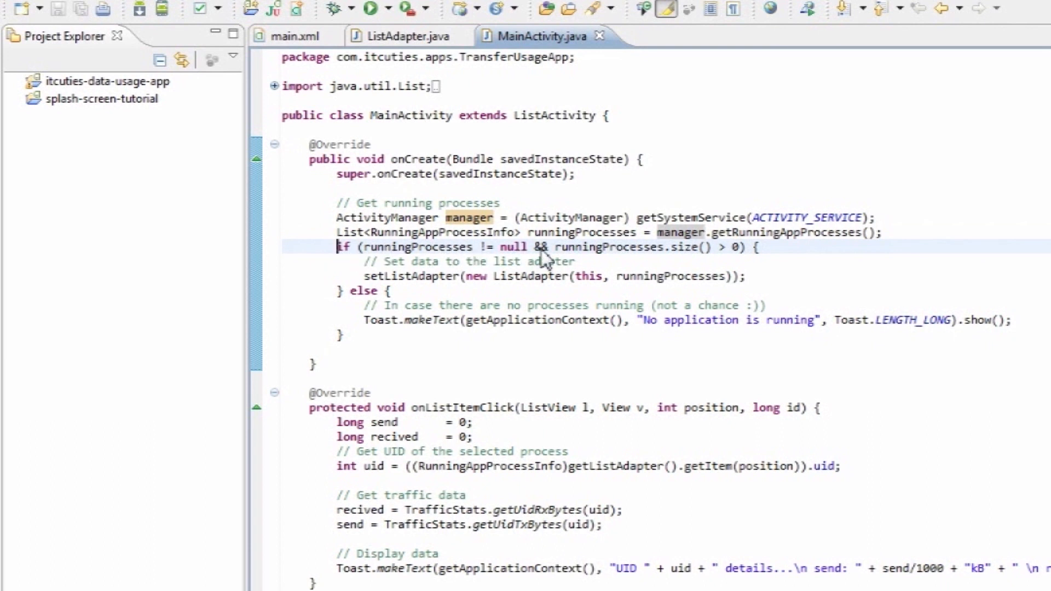
mouse_move(751, 259)
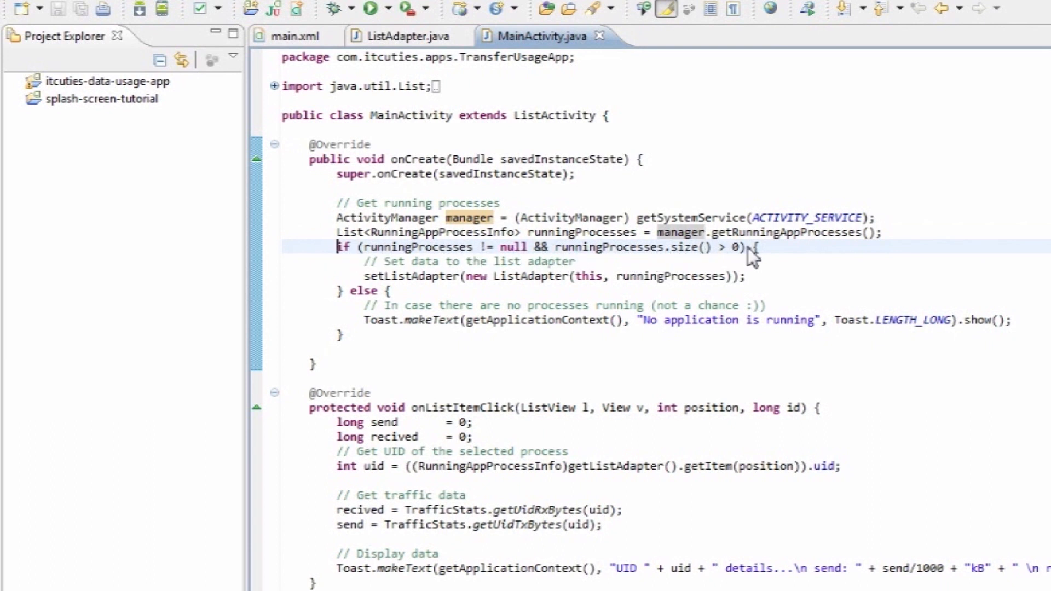
mouse_move(394, 294)
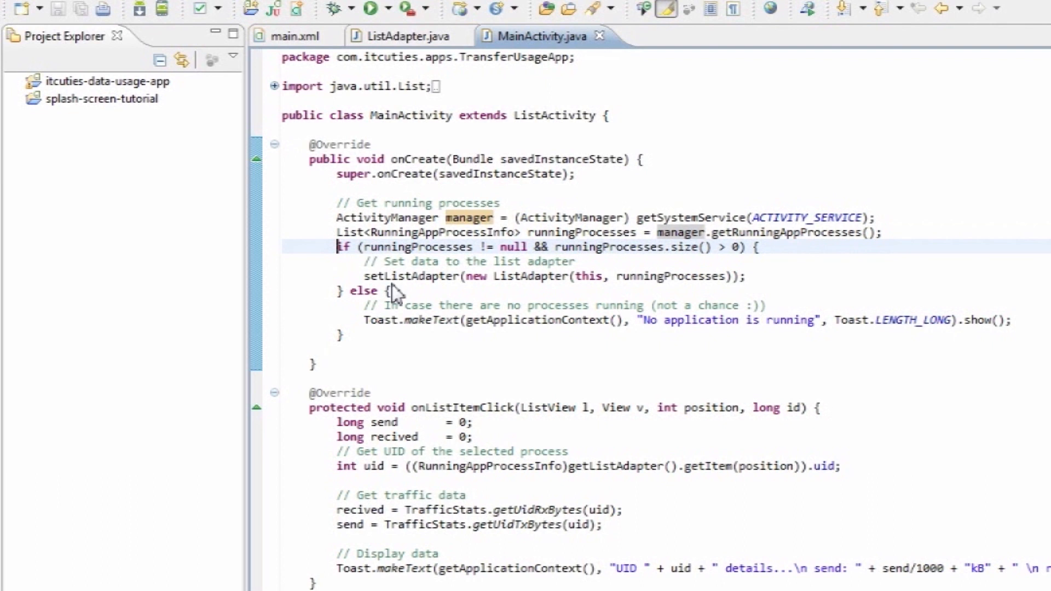
click(379, 276)
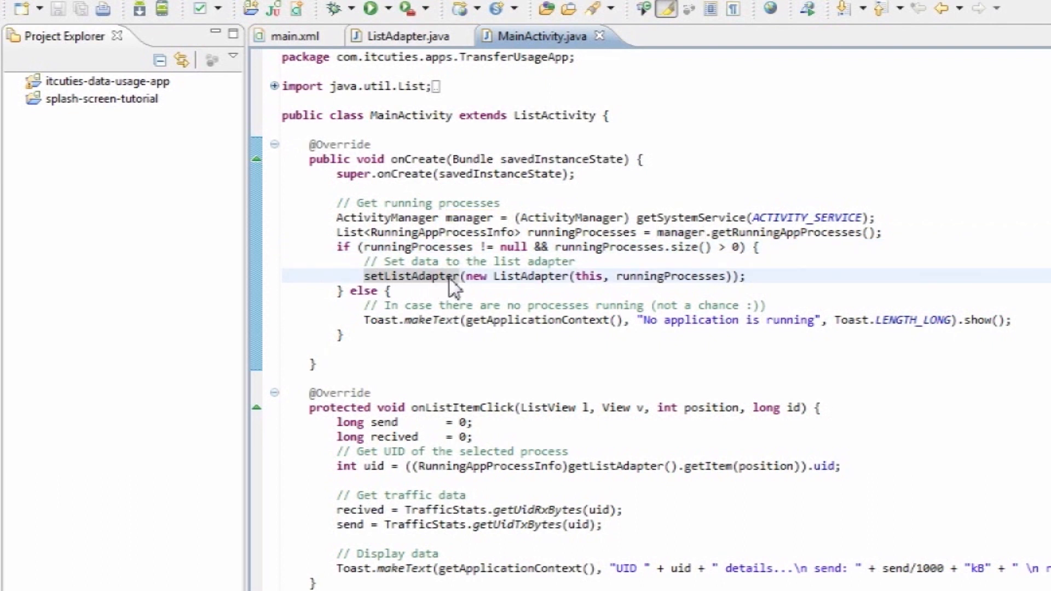
mouse_move(562, 287)
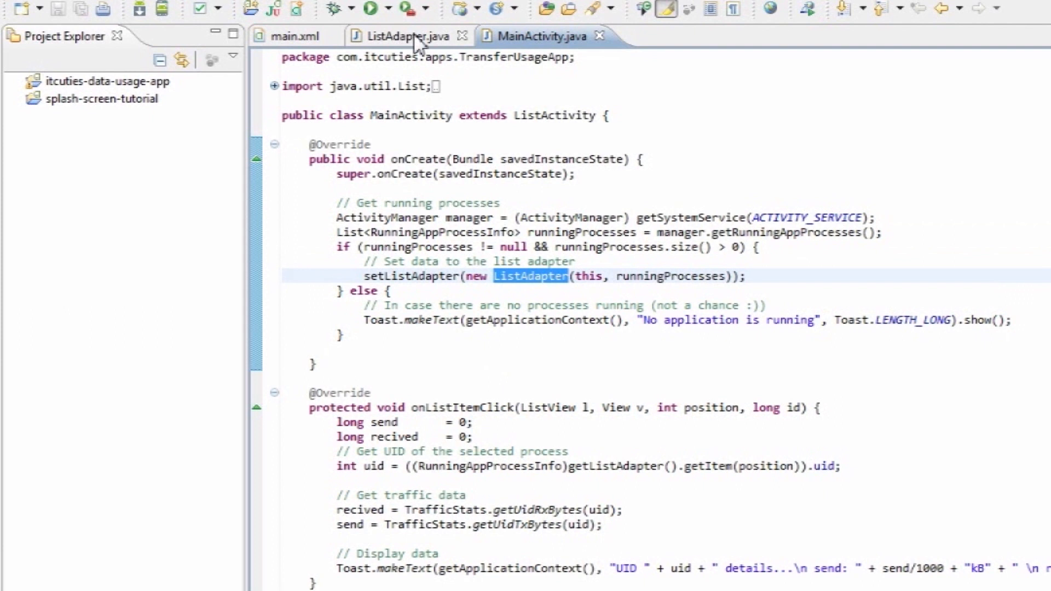
mouse_move(456, 133)
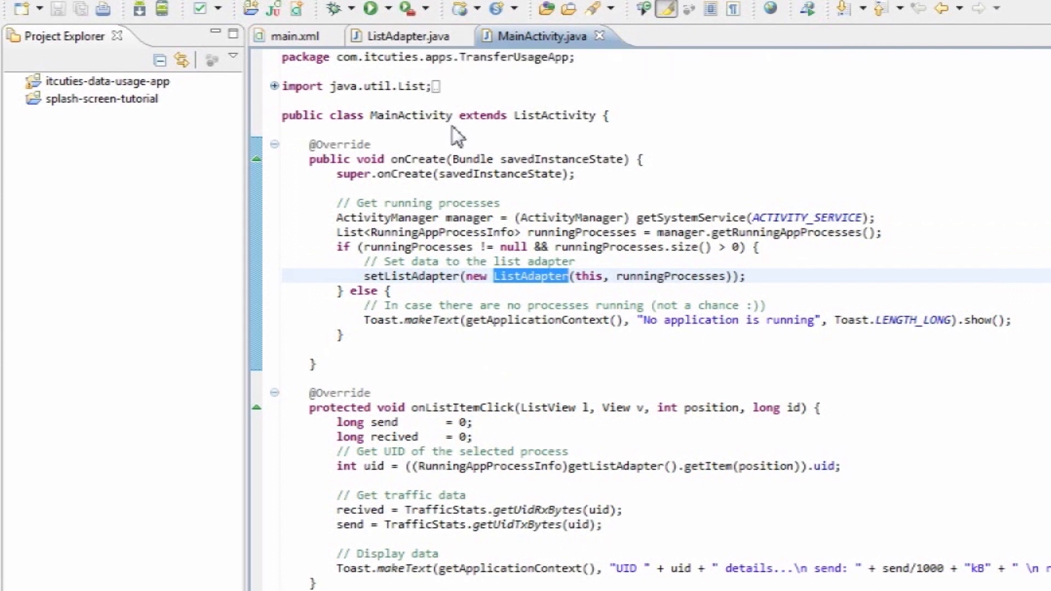
mouse_move(530, 276)
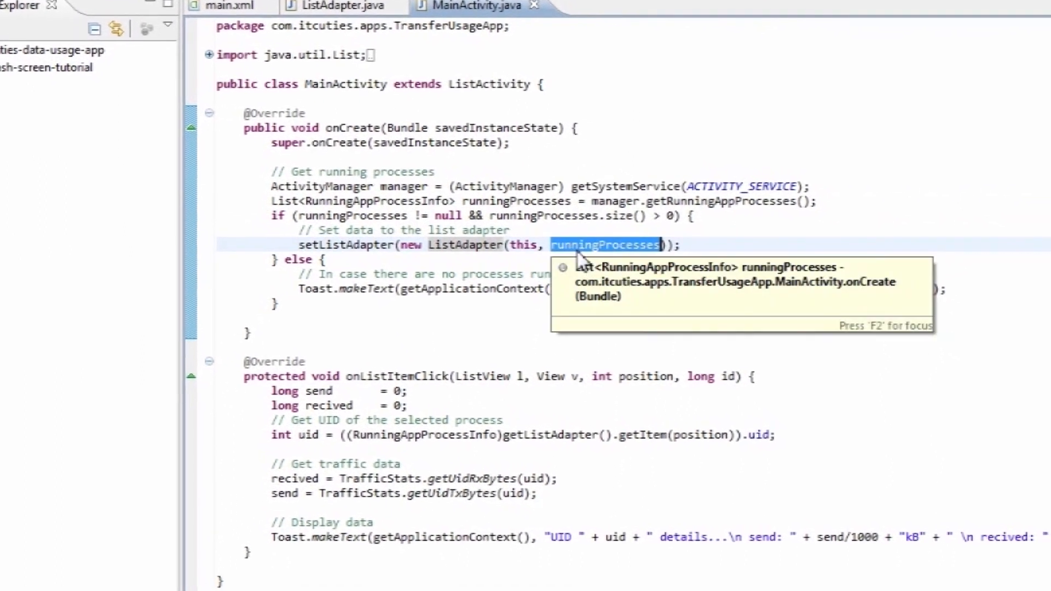
scroll(down, 3)
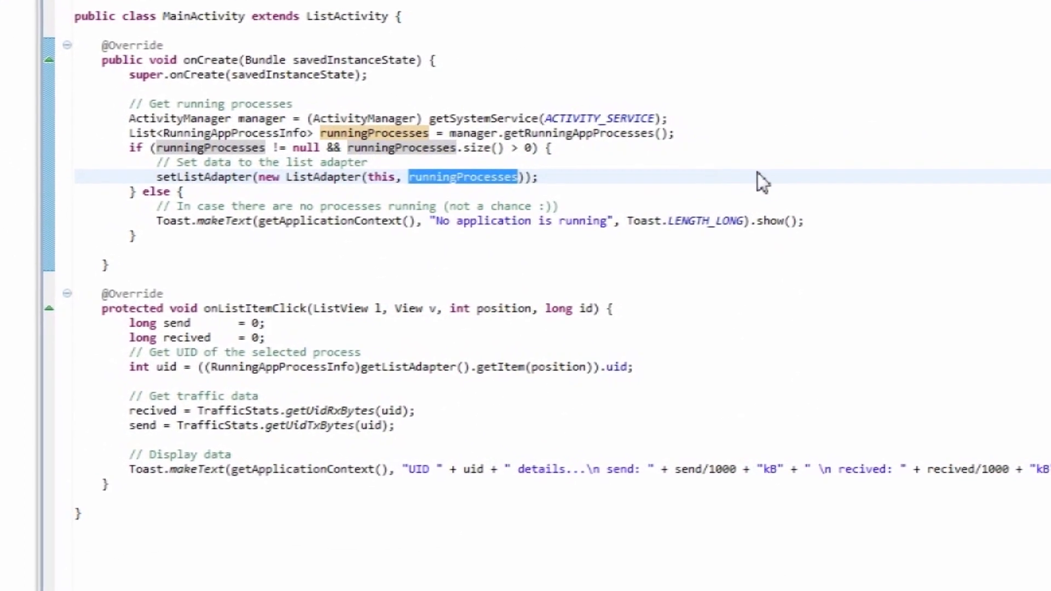
scroll(down, 3)
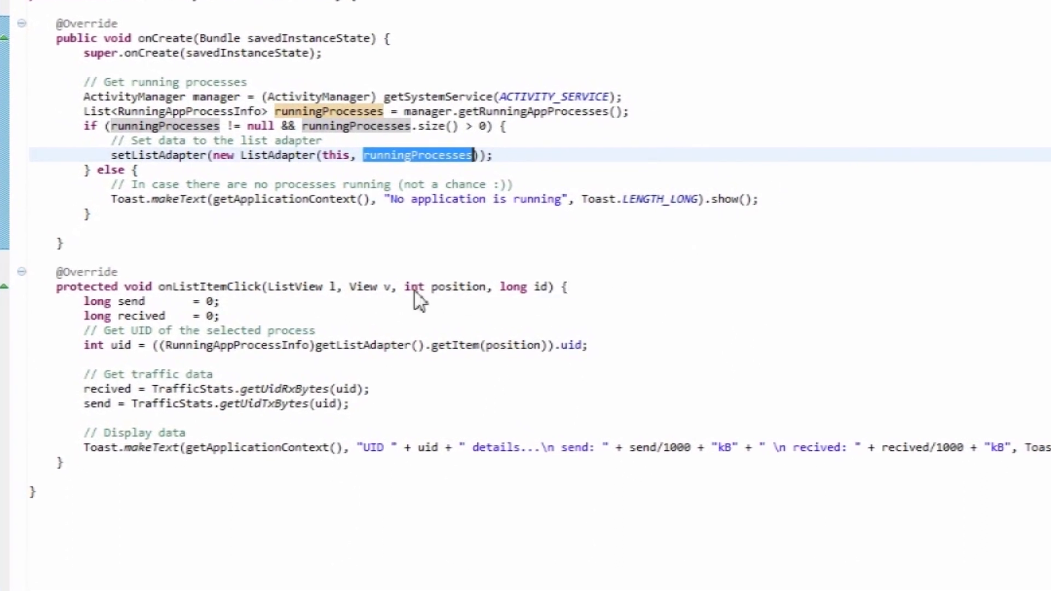
double_click(208, 286)
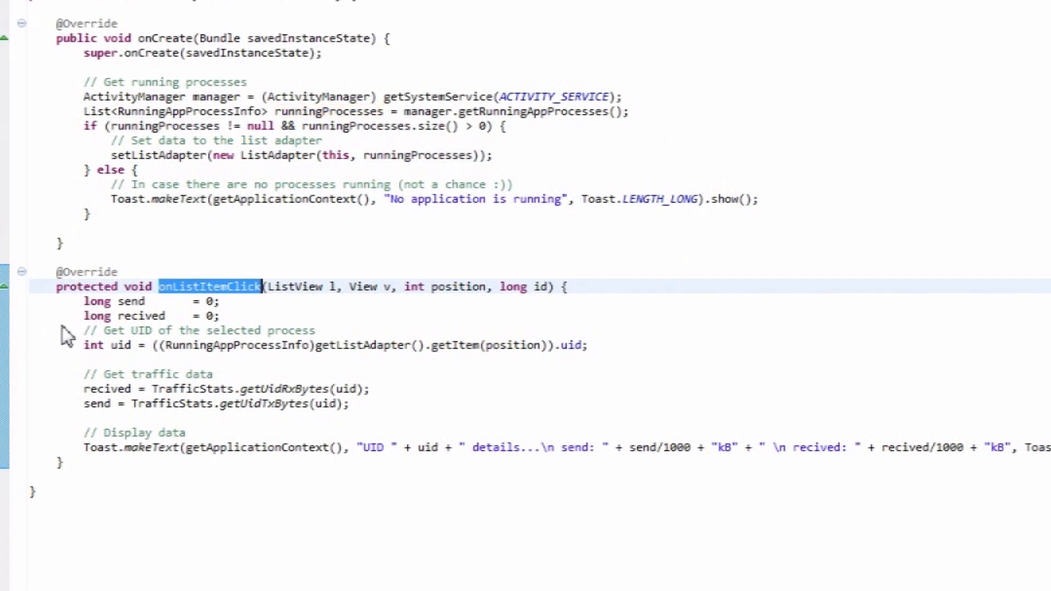
mouse_move(77, 321)
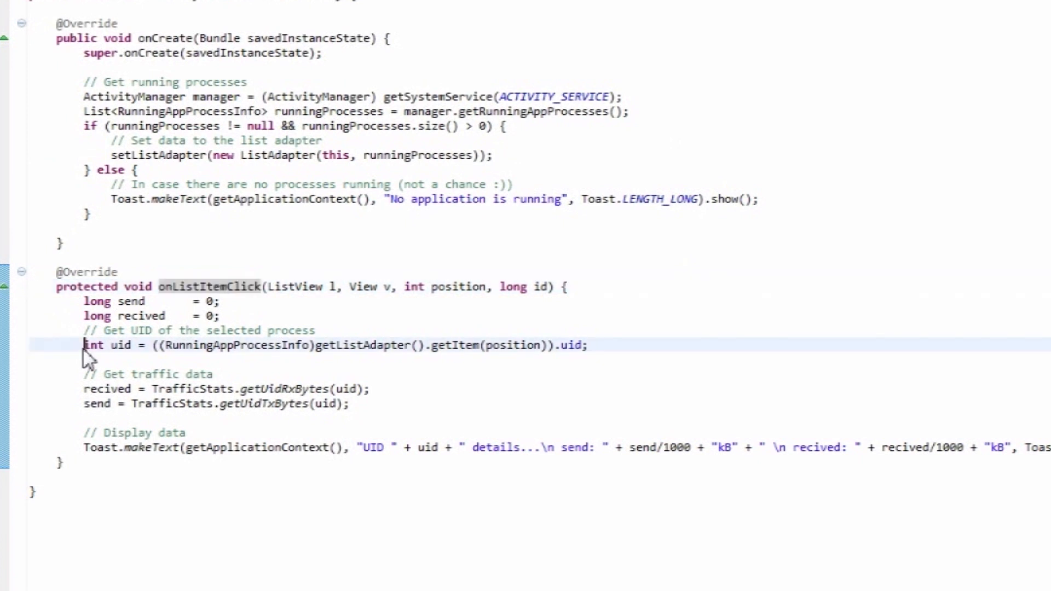
mouse_move(323, 352)
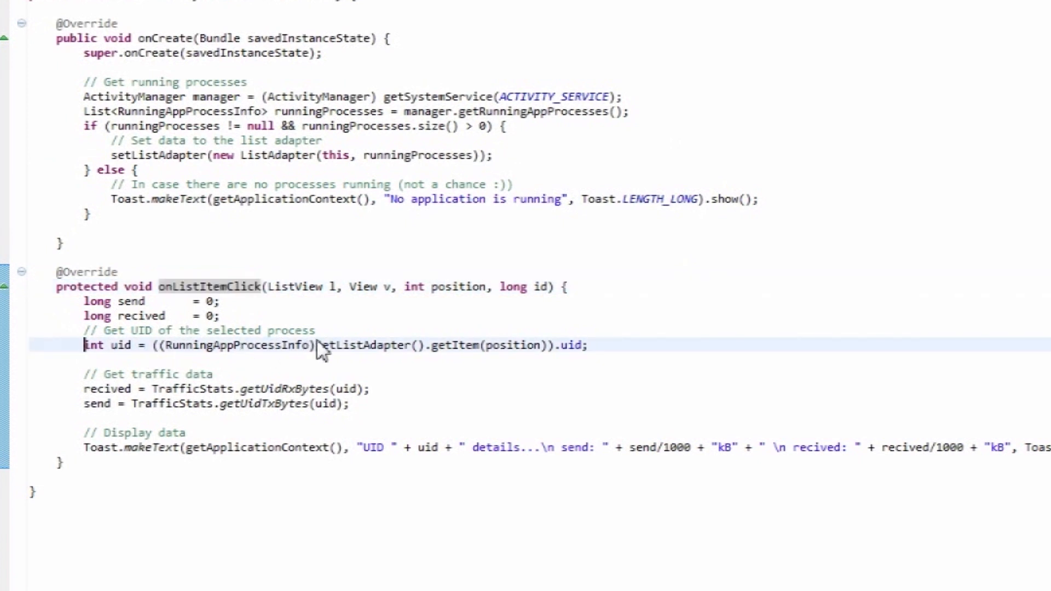
double_click(362, 345)
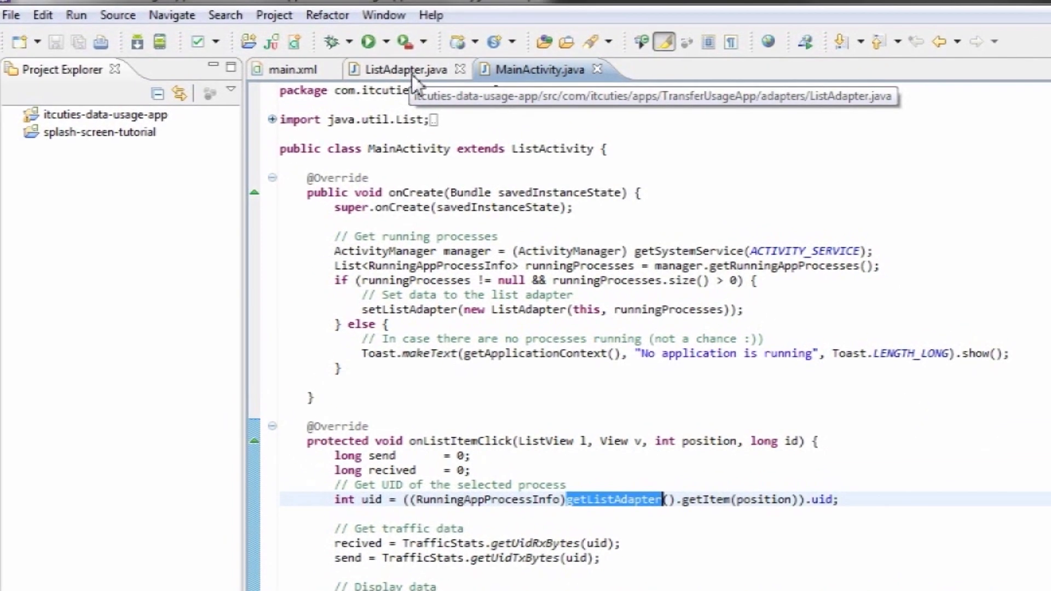
mouse_move(654, 512)
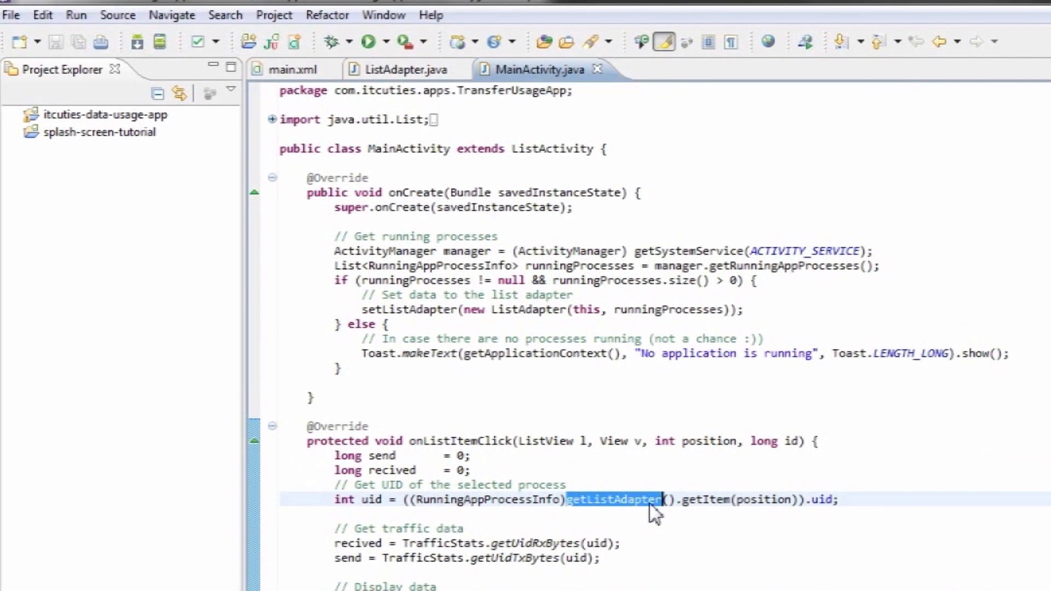
double_click(704, 500)
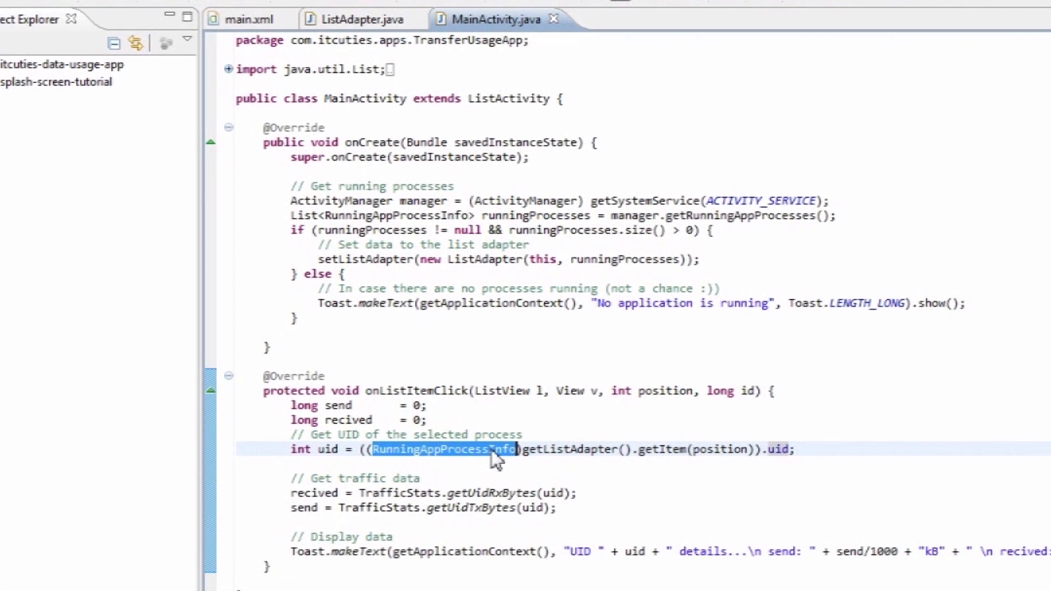
scroll(down, 3)
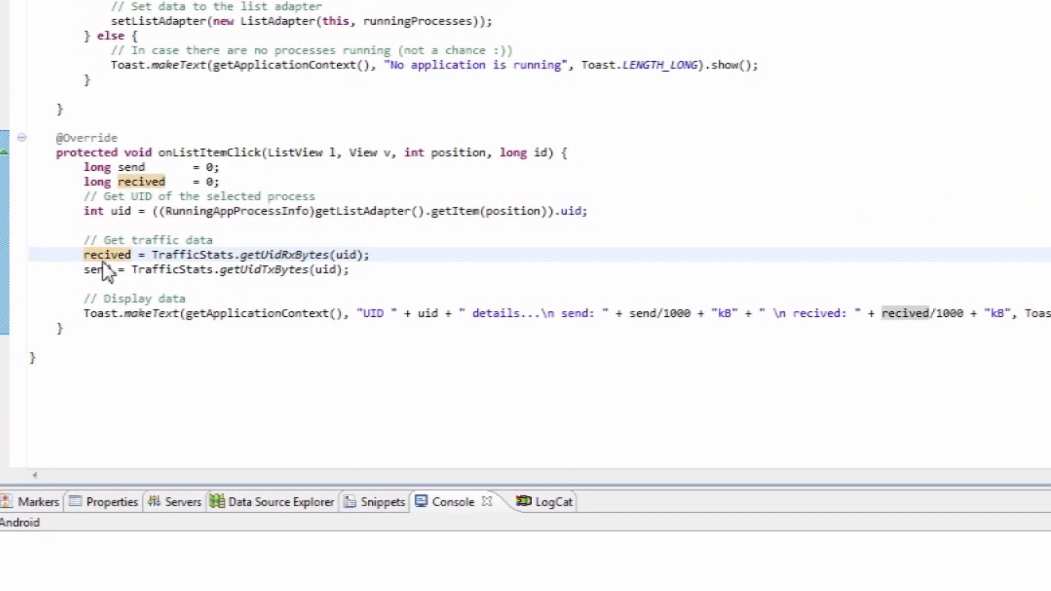
mouse_move(107, 255)
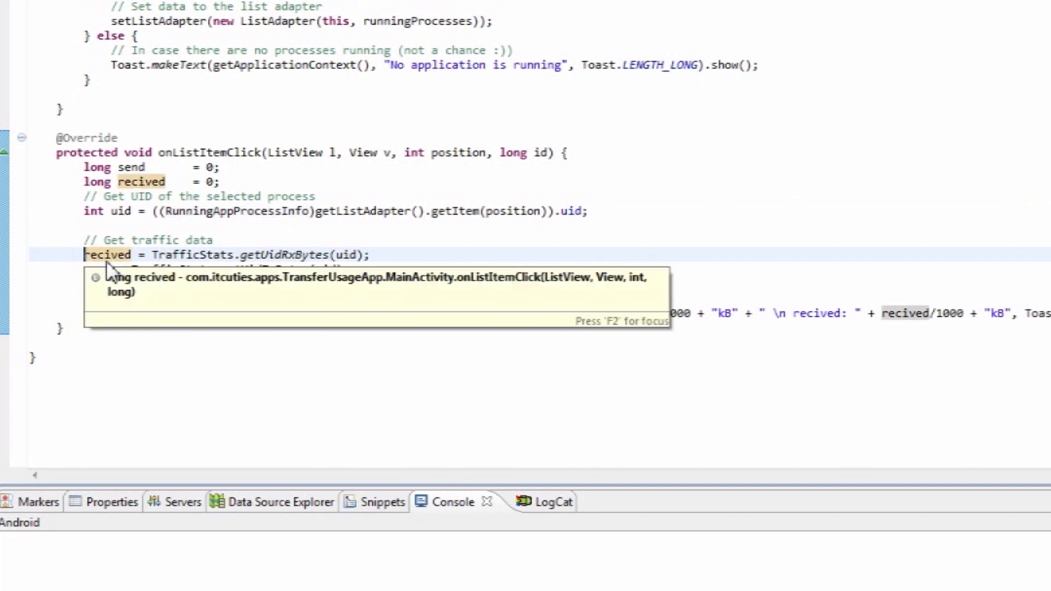
mouse_move(201, 265)
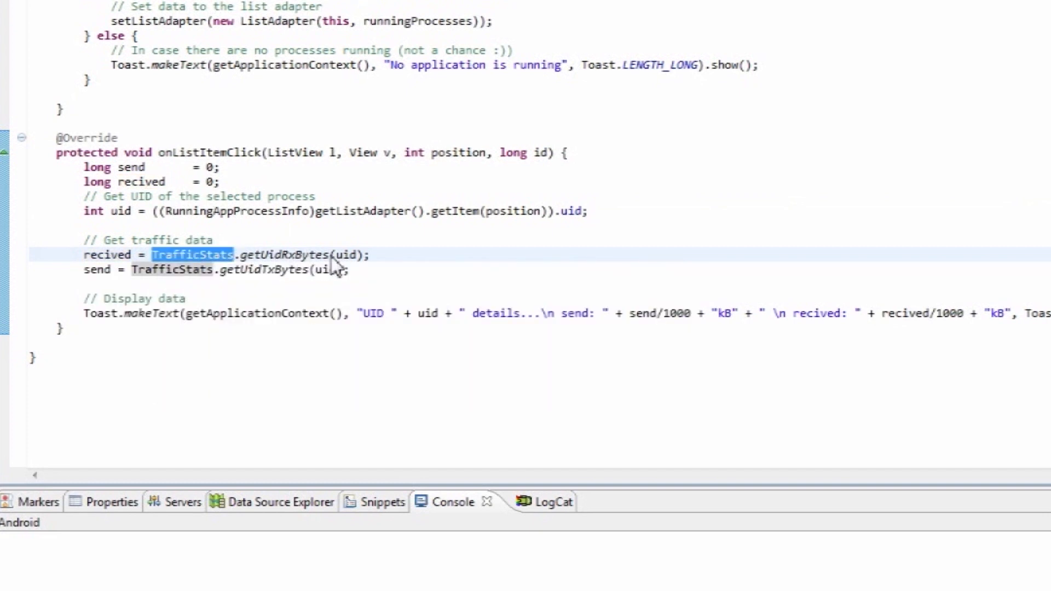
double_click(345, 255)
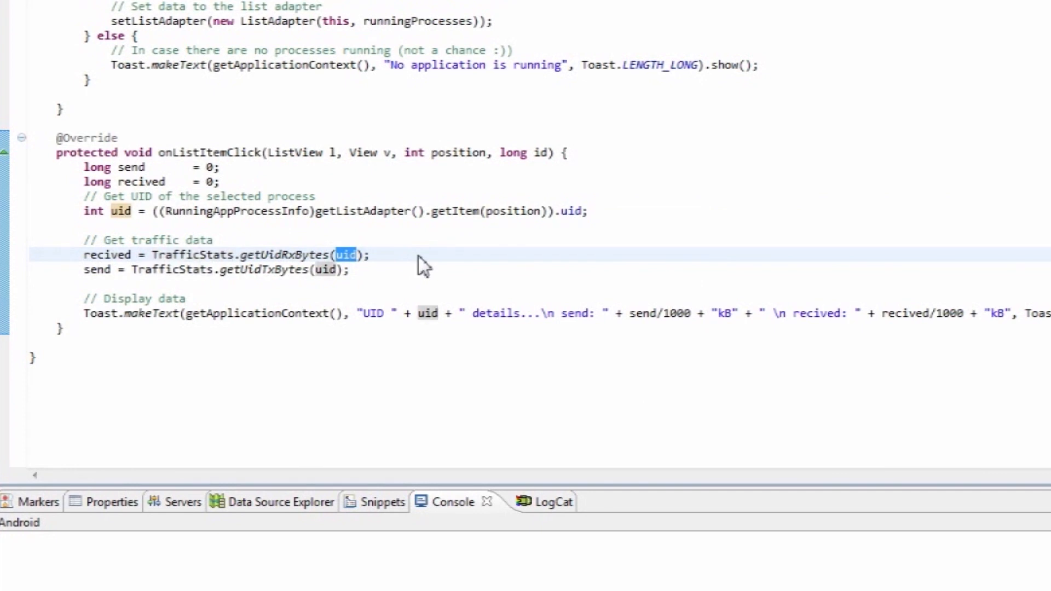
mouse_move(222, 275)
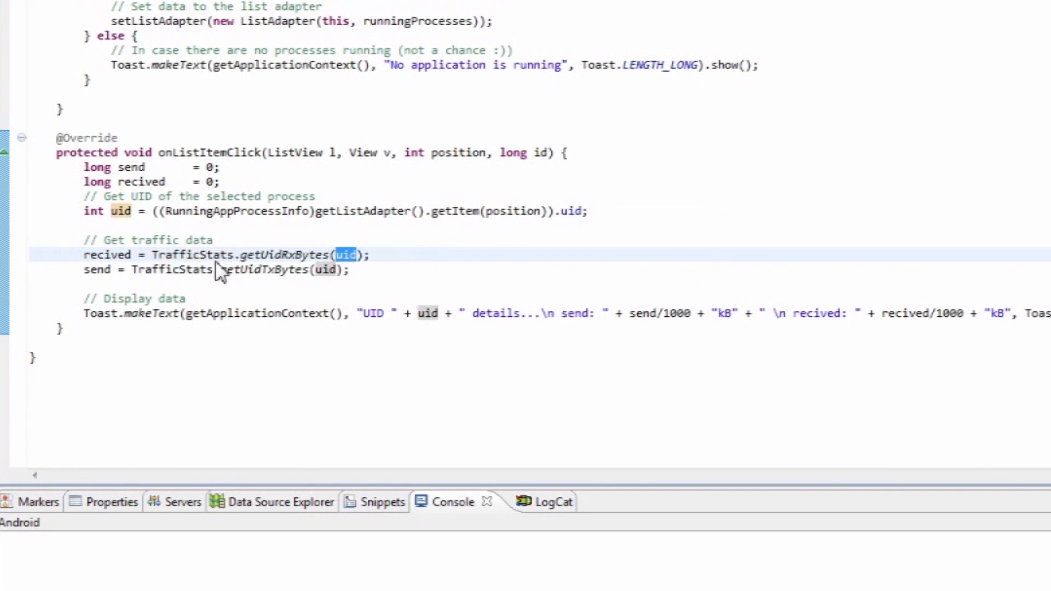
double_click(96, 270)
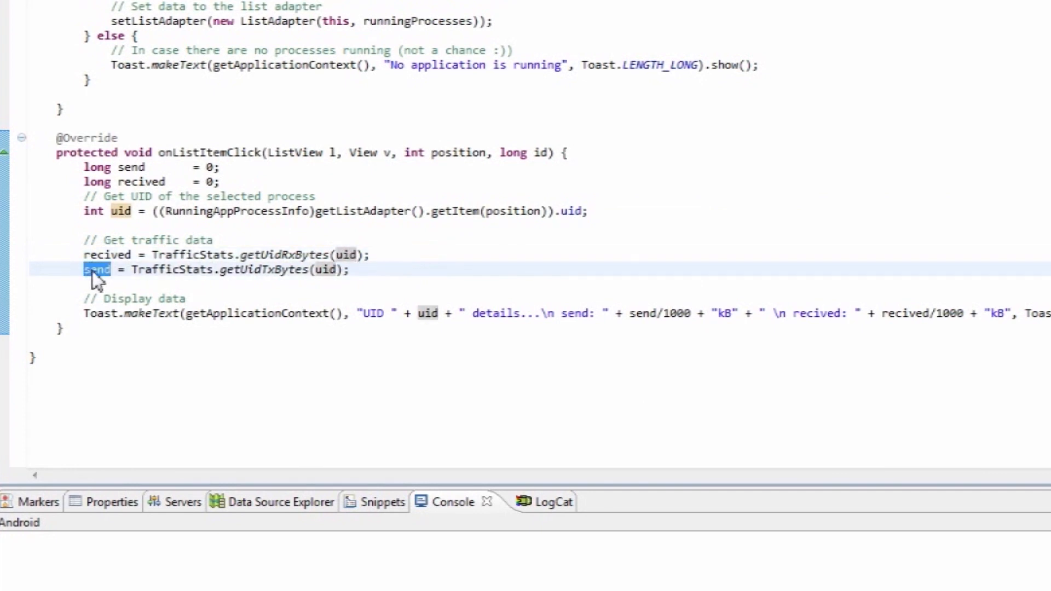
mouse_move(181, 269)
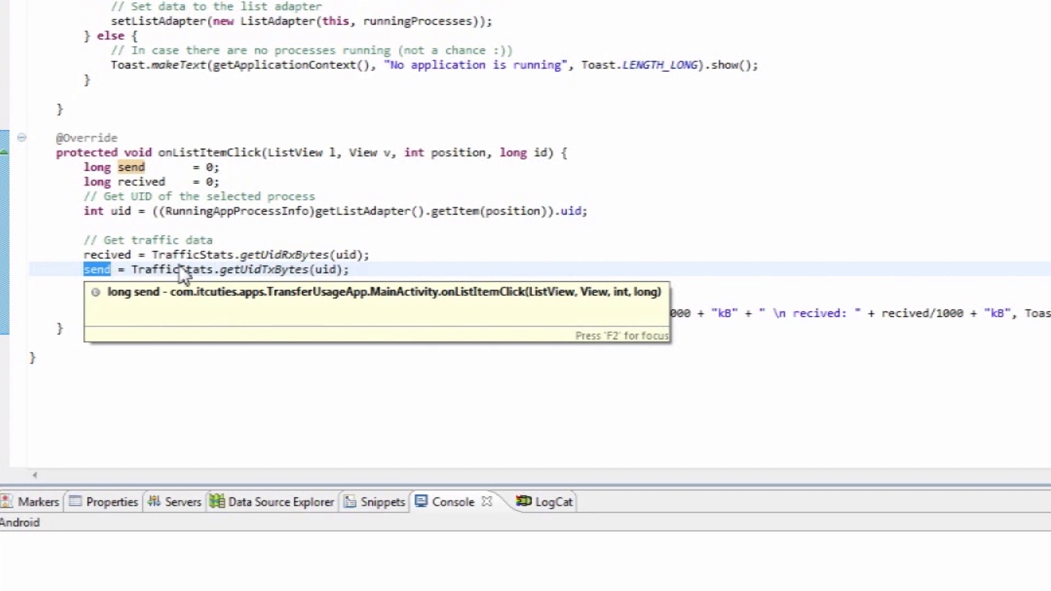
mouse_move(173, 270)
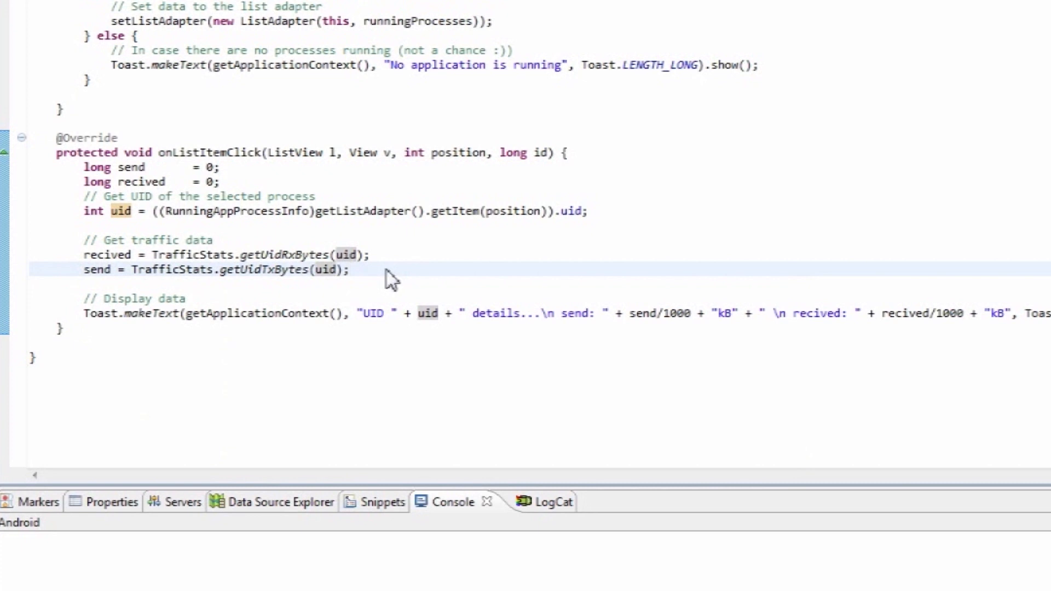
mouse_move(88, 325)
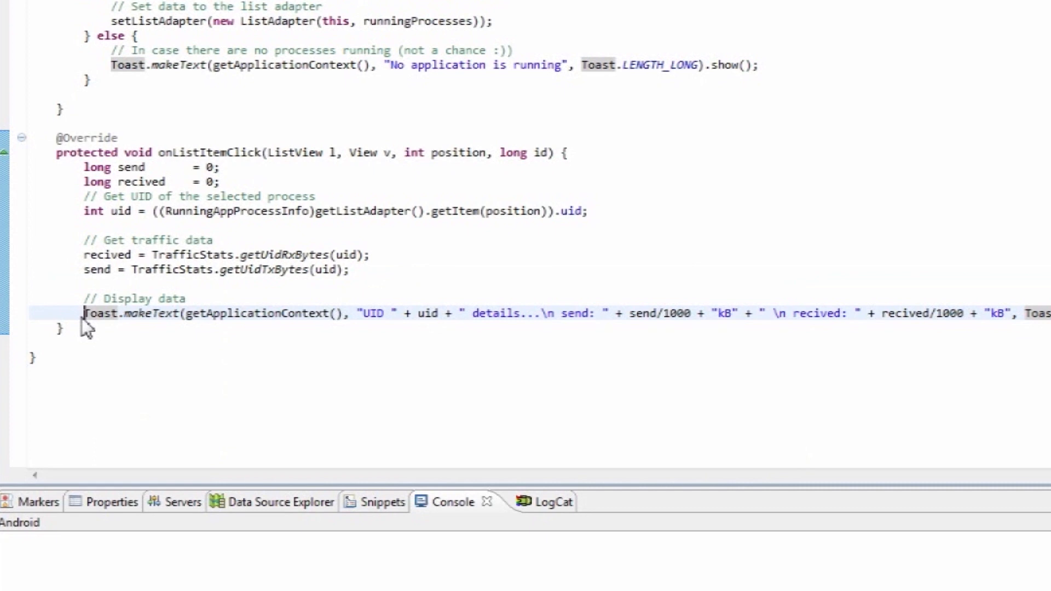
mouse_move(355, 322)
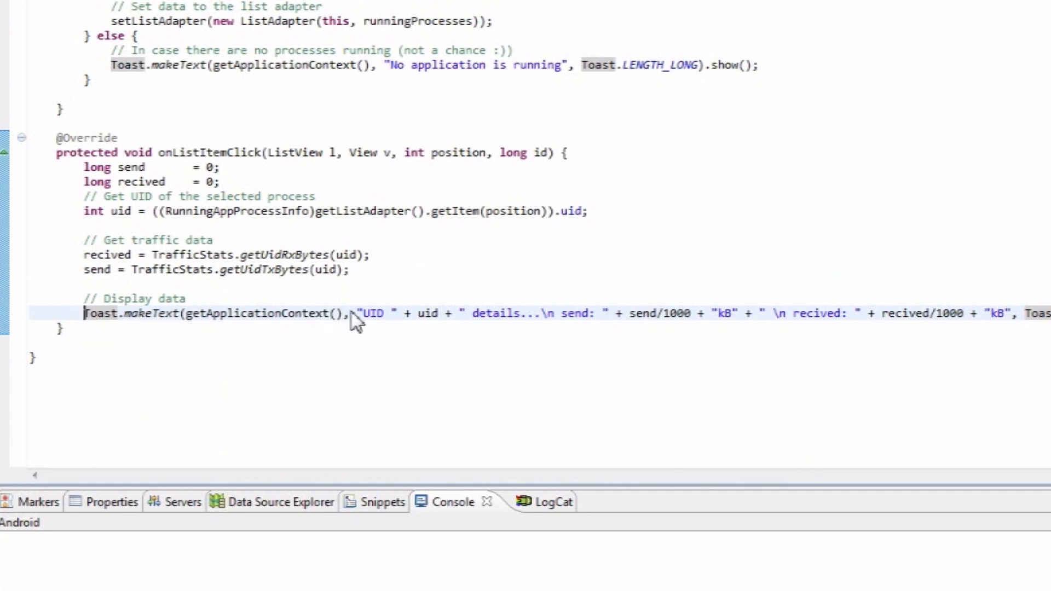
mouse_move(649, 324)
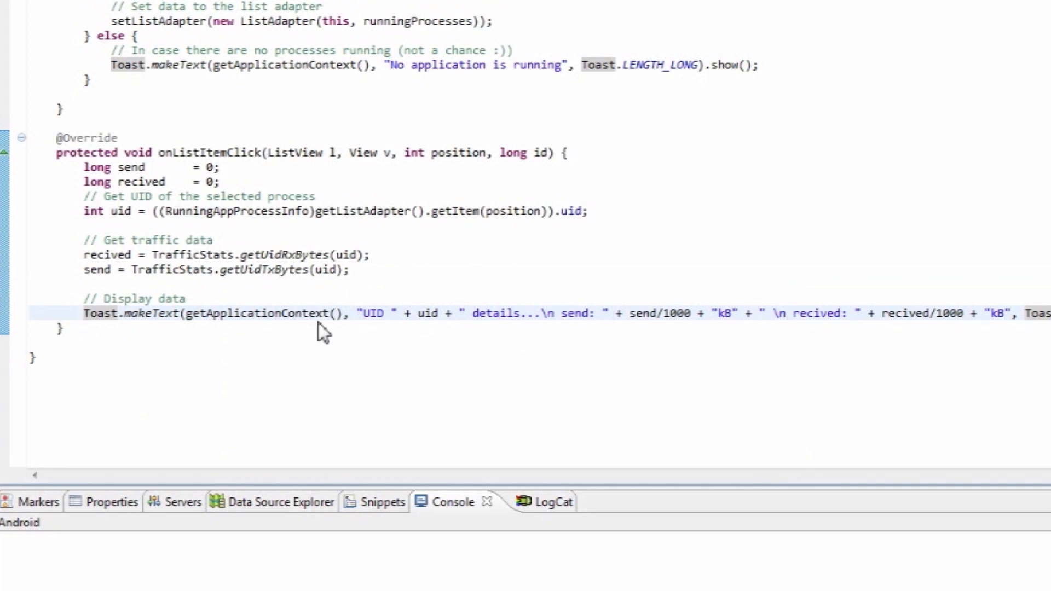
mouse_move(37, 322)
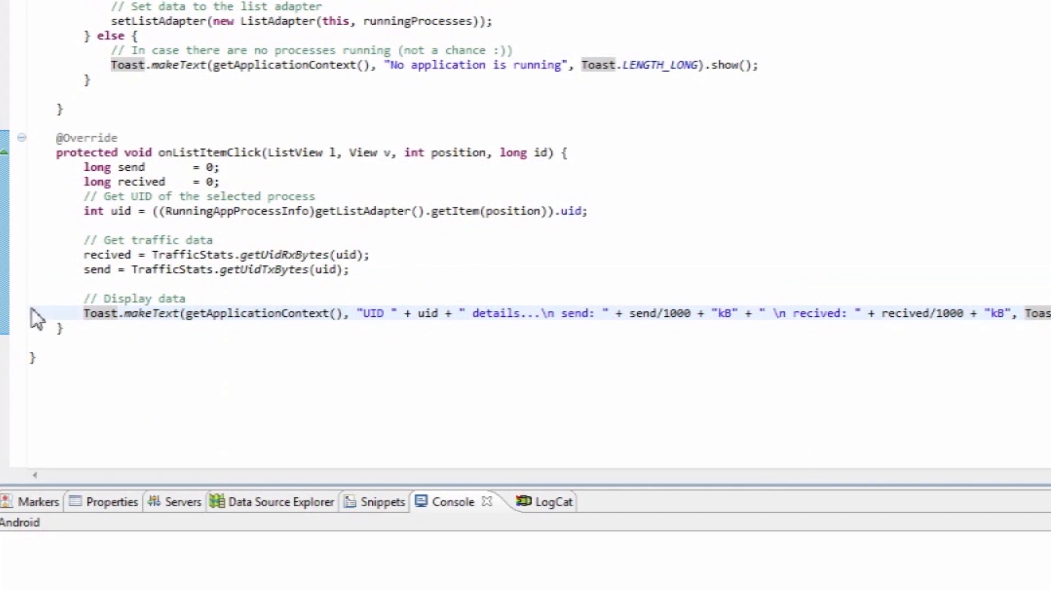